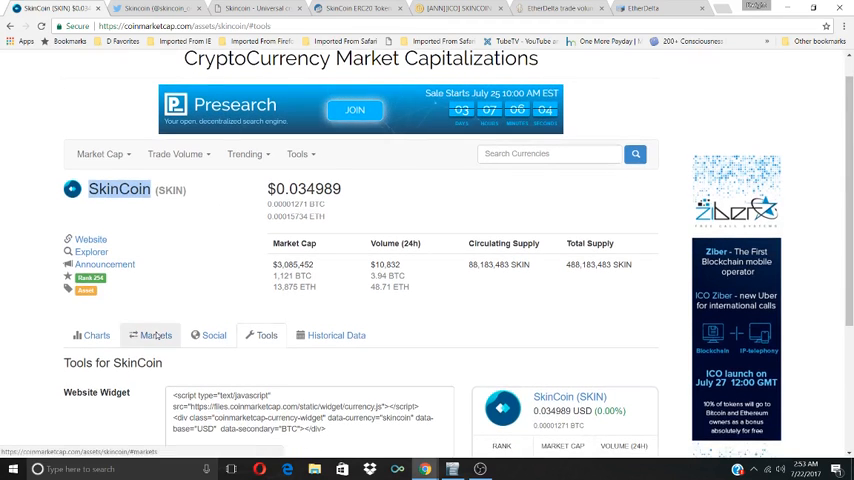
Open SkinCoin's Historical Data tab and select the Jul 21, 2017 low price.
click(155, 335)
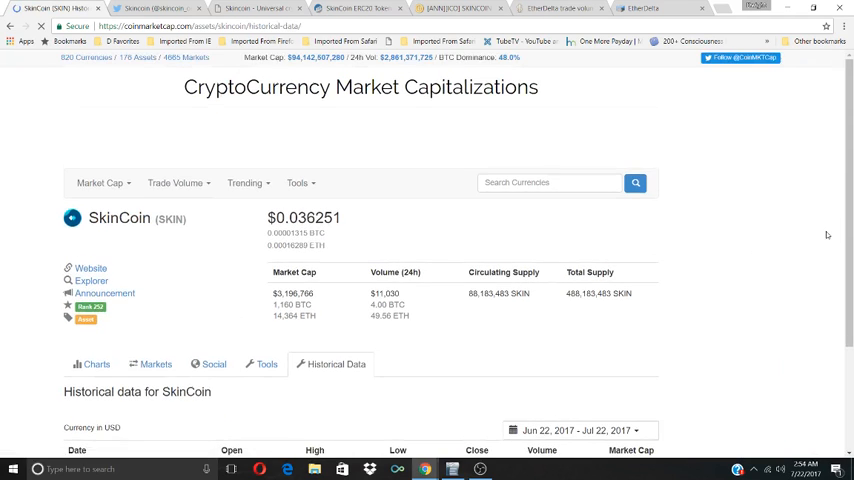
scroll(down, 3)
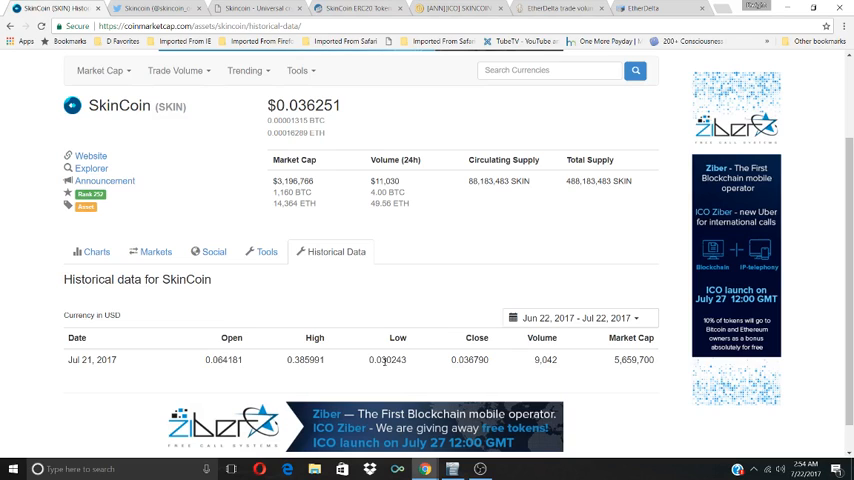
double_click(483, 181)
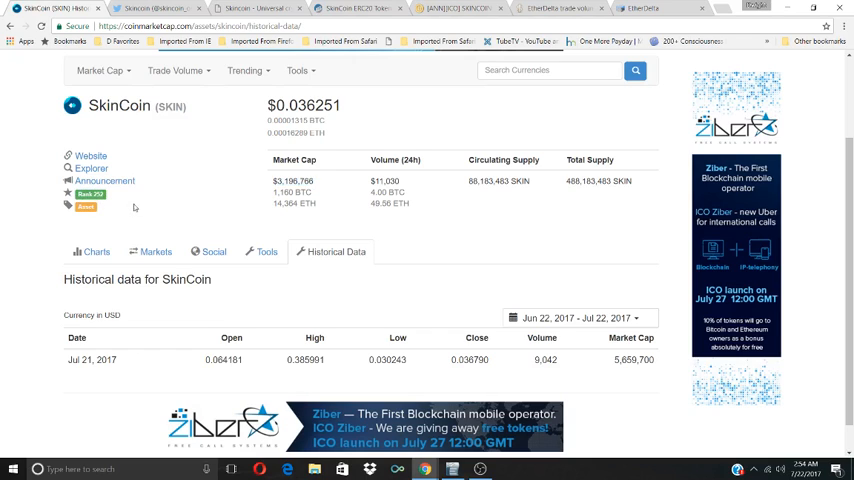
mouse_move(182, 308)
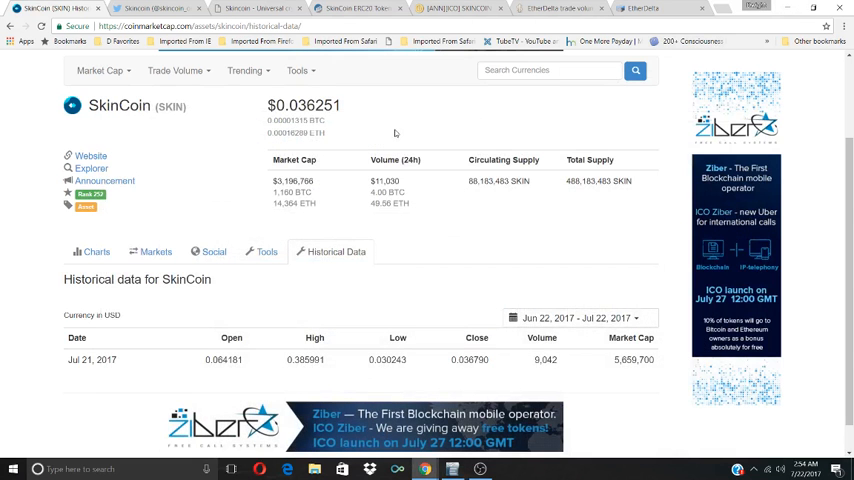
On skincoin.org, highlight 'Ethereum blockchain platform' and read down to Skins Industry.
click(255, 9)
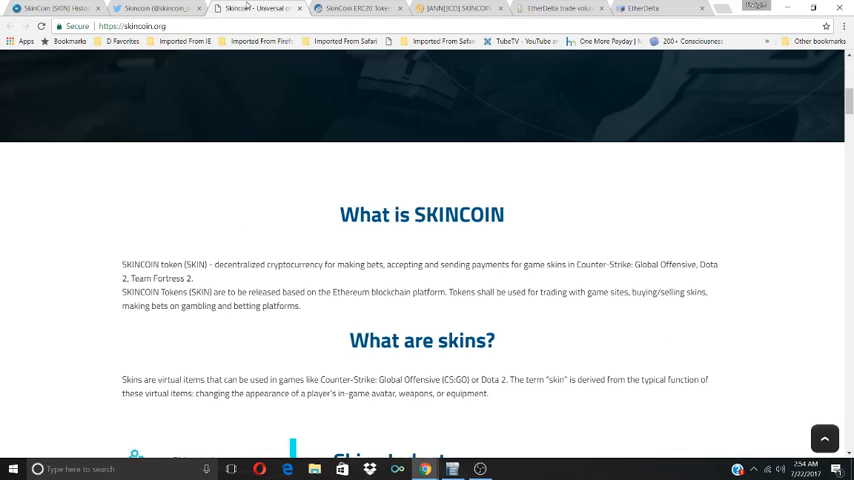
mouse_move(531, 243)
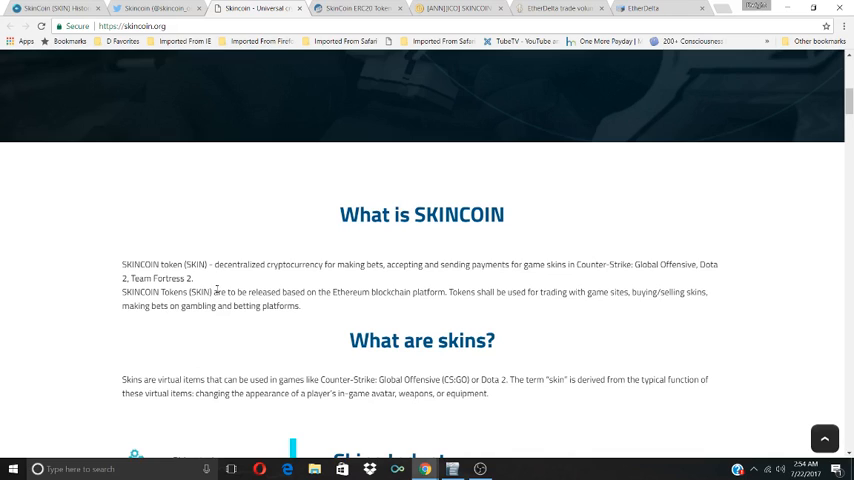
mouse_move(245, 278)
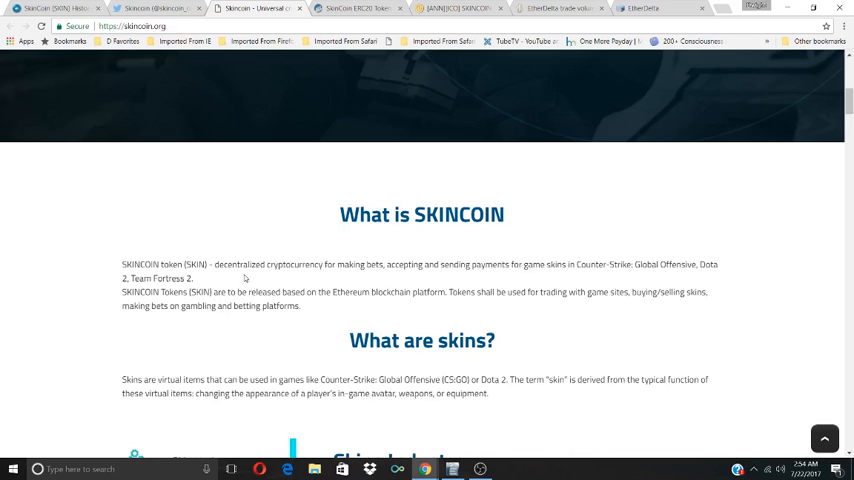
mouse_move(363, 278)
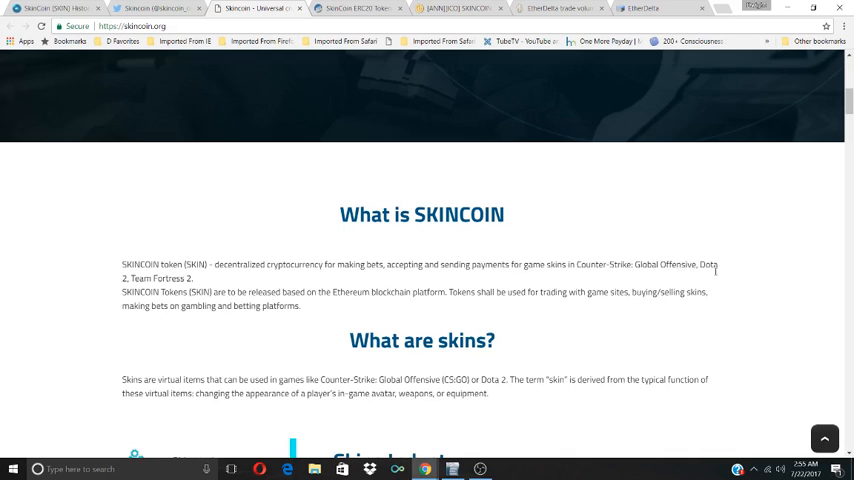
mouse_move(382, 305)
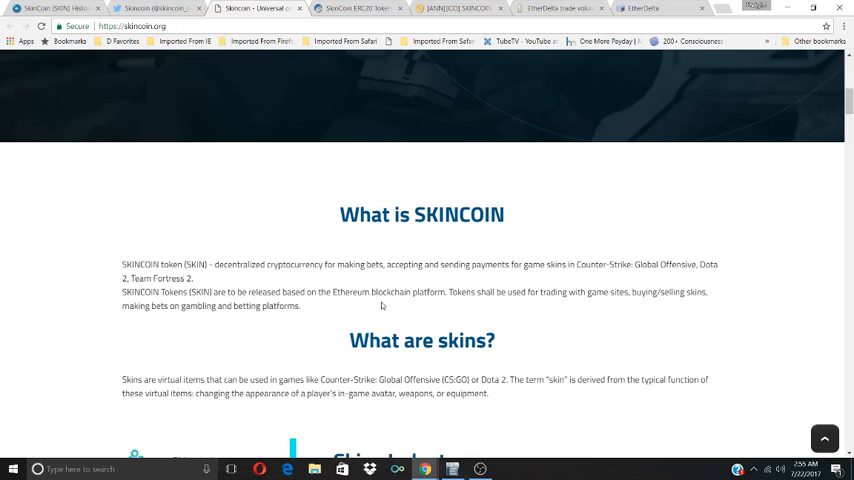
mouse_move(308, 308)
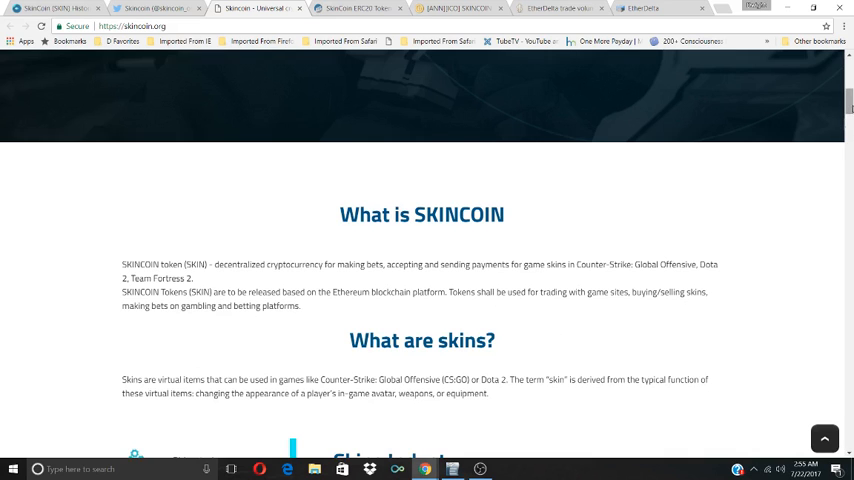
scroll(down, 3)
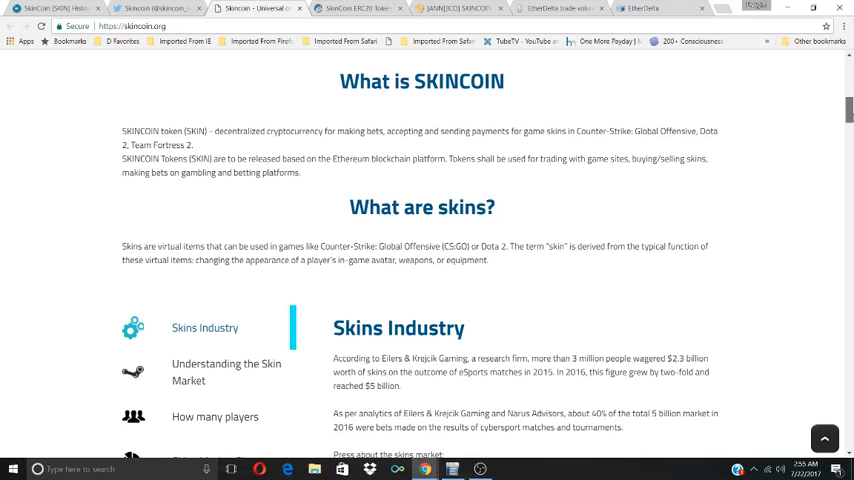
scroll(down, 3)
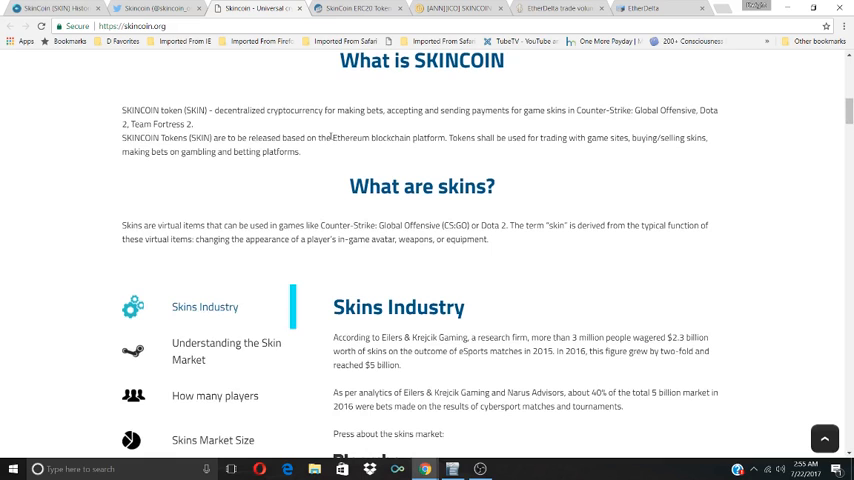
drag(332, 138, 447, 138)
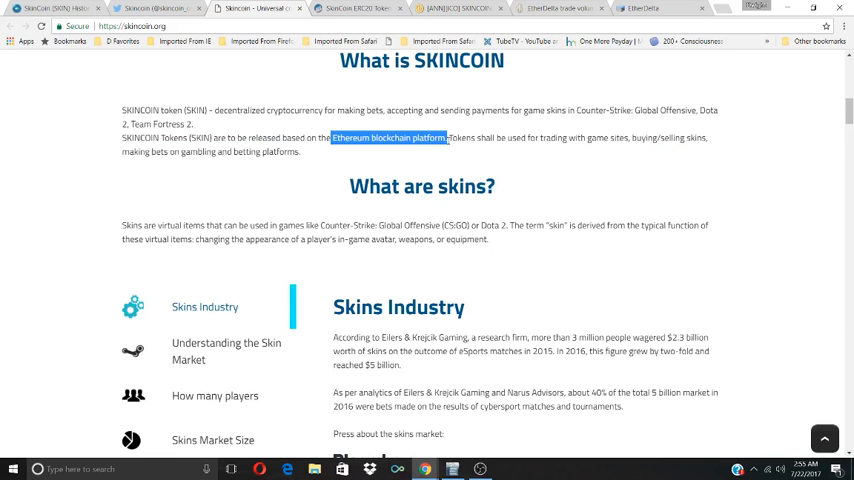
scroll(down, 3)
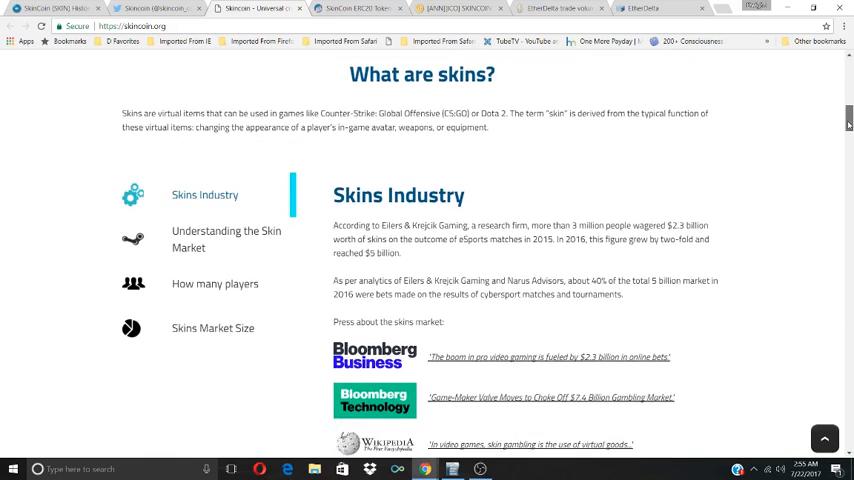
scroll(down, 3)
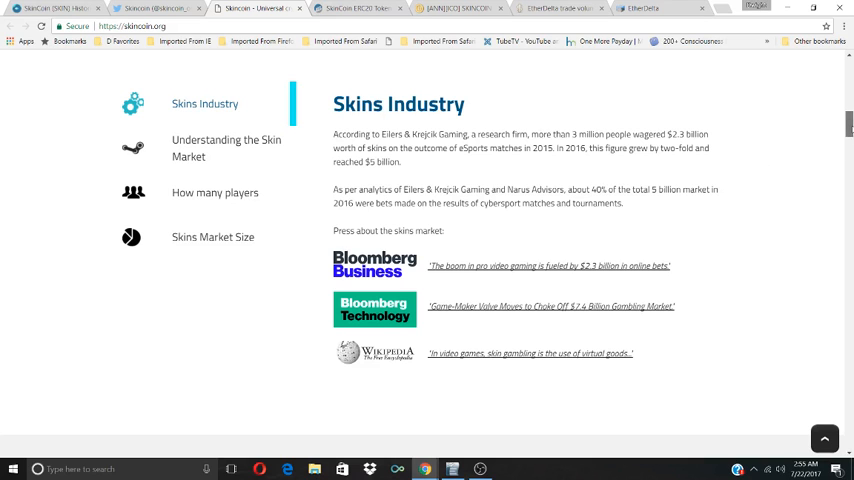
Highlight the SKINCOIN tokens sentence in the Our VISION section.
scroll(down, 3)
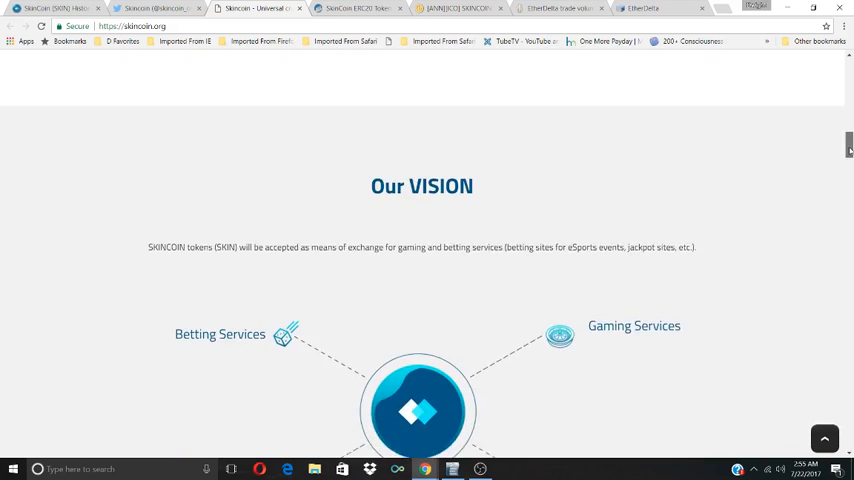
scroll(down, 3)
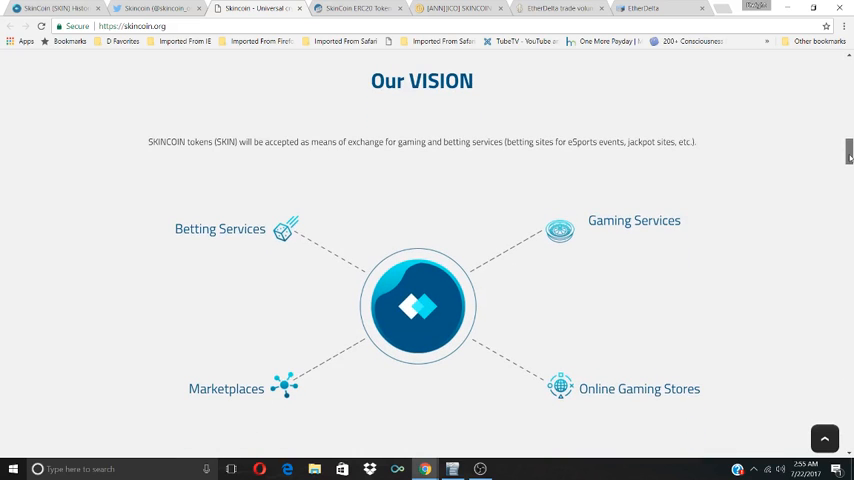
scroll(down, 3)
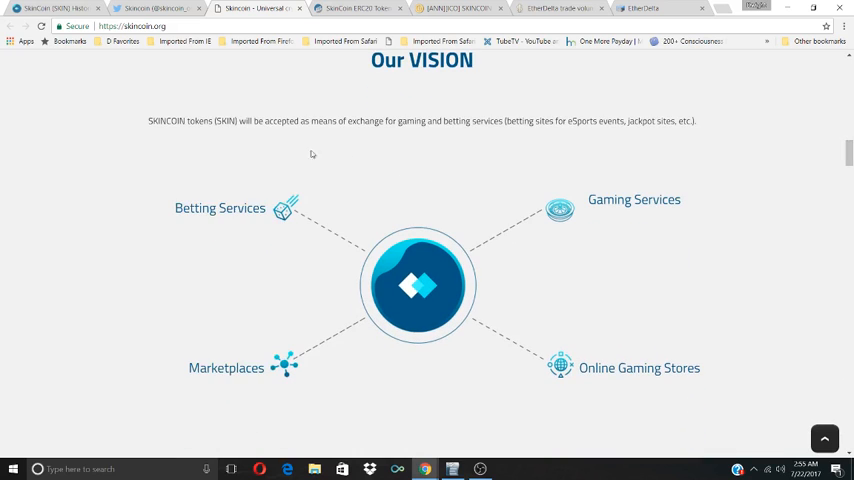
drag(148, 121, 308, 121)
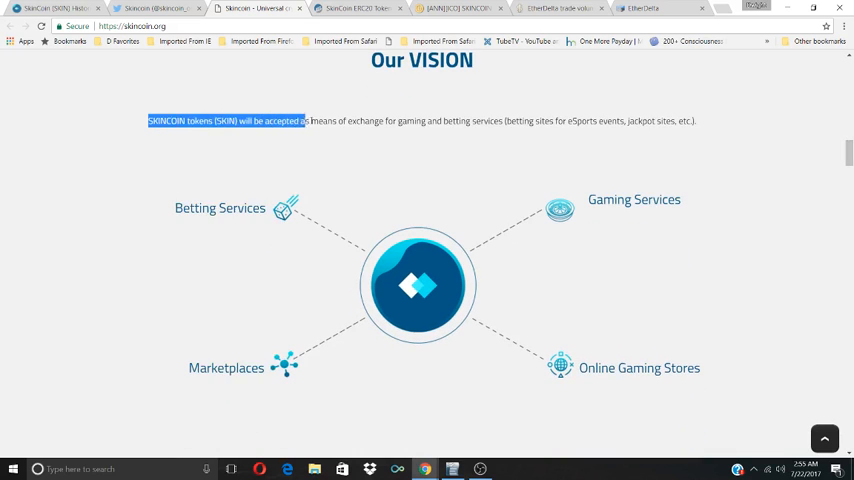
drag(308, 121, 553, 121)
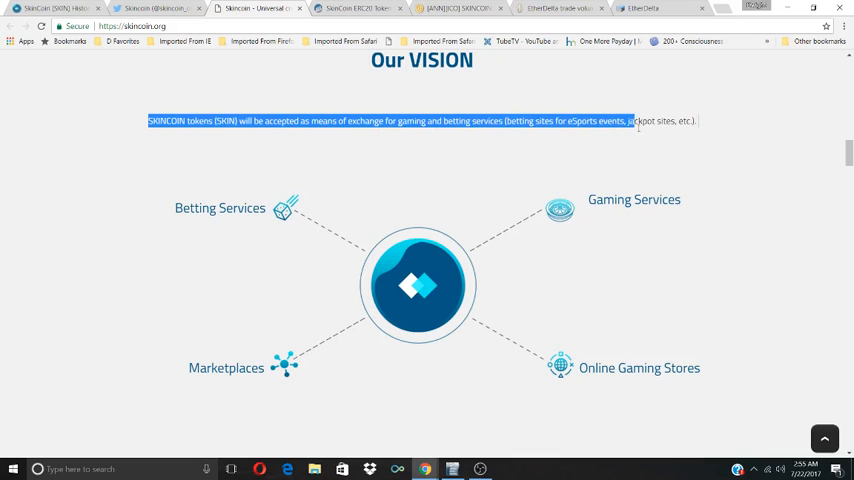
Scroll past Our working projects down to the Roadmap heading.
scroll(down, 3)
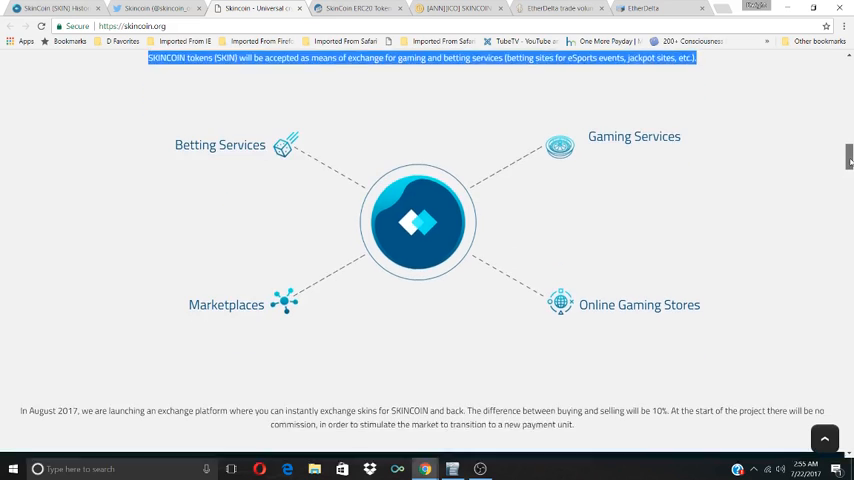
scroll(down, 3)
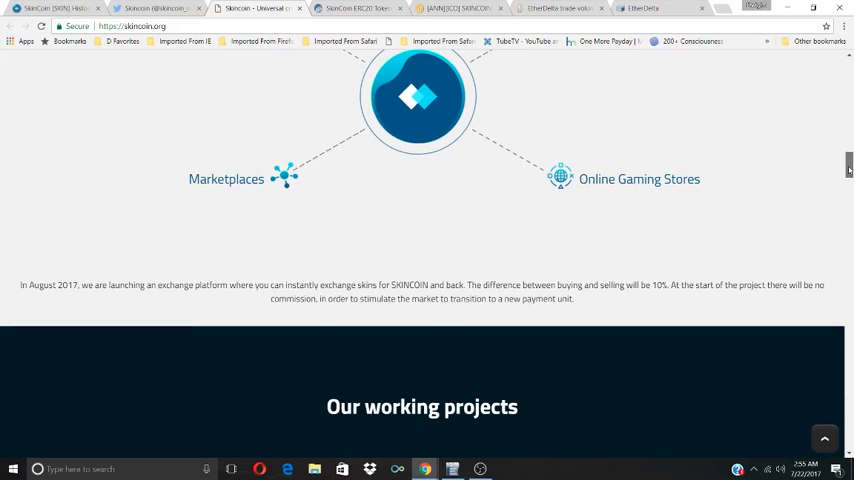
scroll(down, 3)
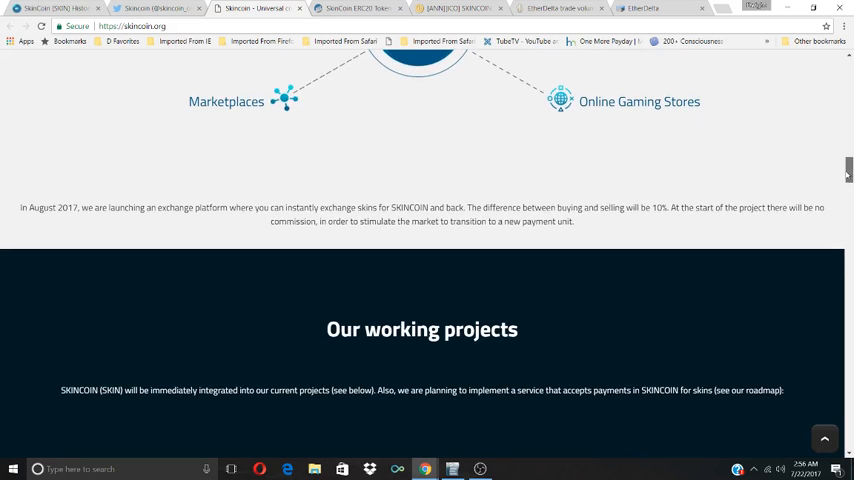
scroll(down, 3)
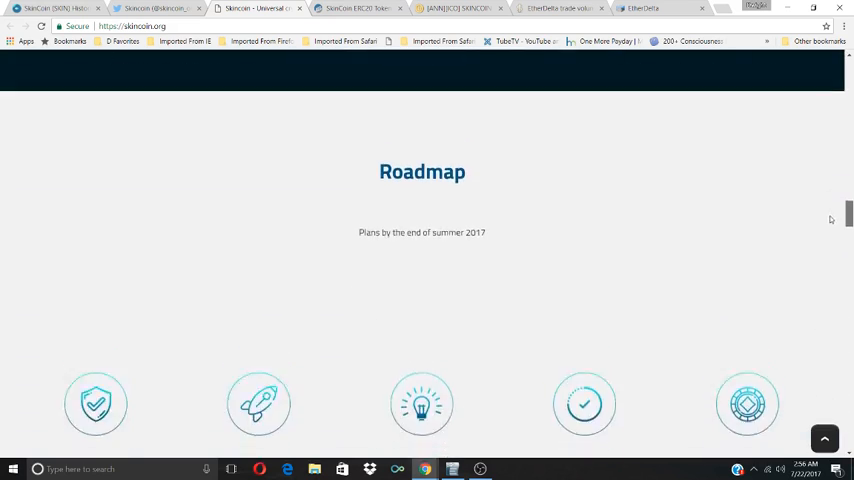
Read the July–October 2017 roadmap milestones, ending at the ICO details.
scroll(down, 3)
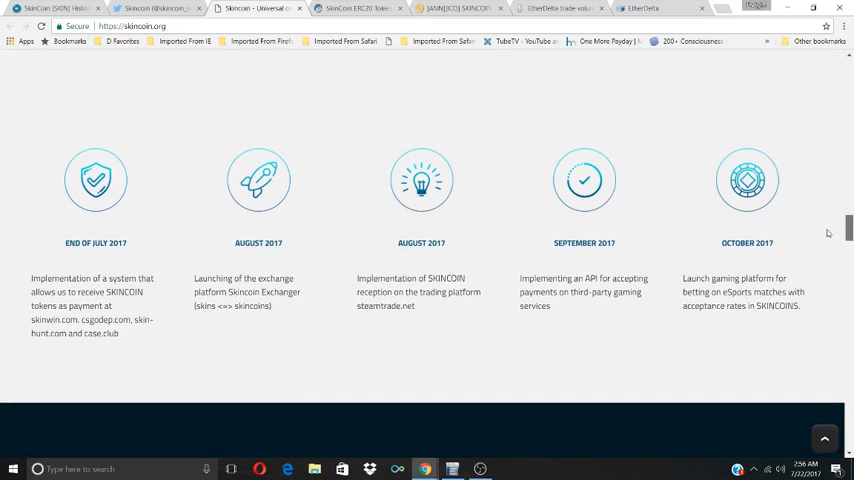
scroll(up, 3)
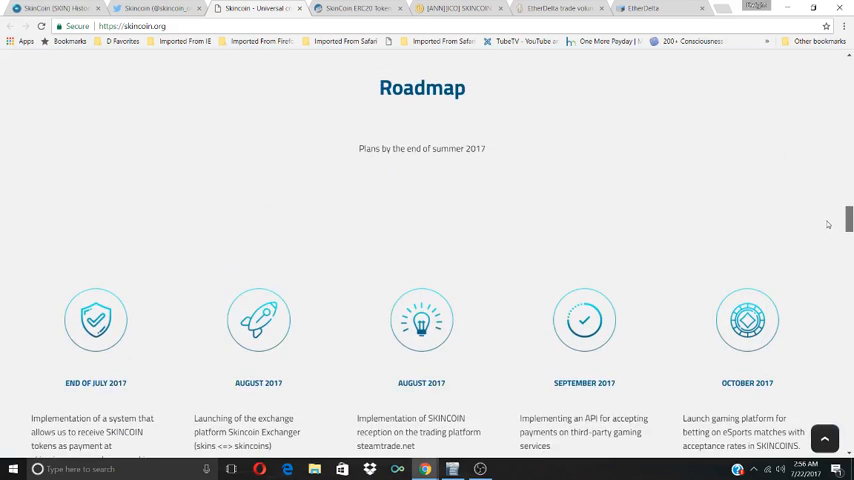
scroll(down, 3)
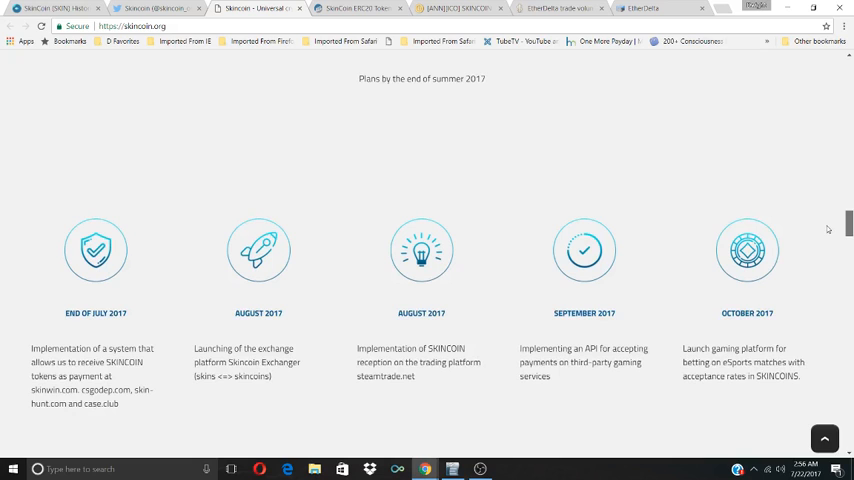
scroll(down, 3)
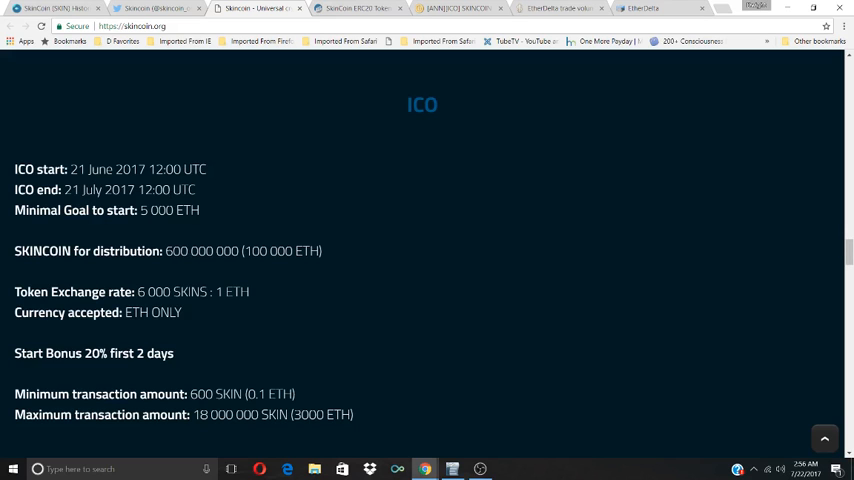
Scroll past the ICO details and SkinCoin Diagram to Meet Our Team.
scroll(down, 3)
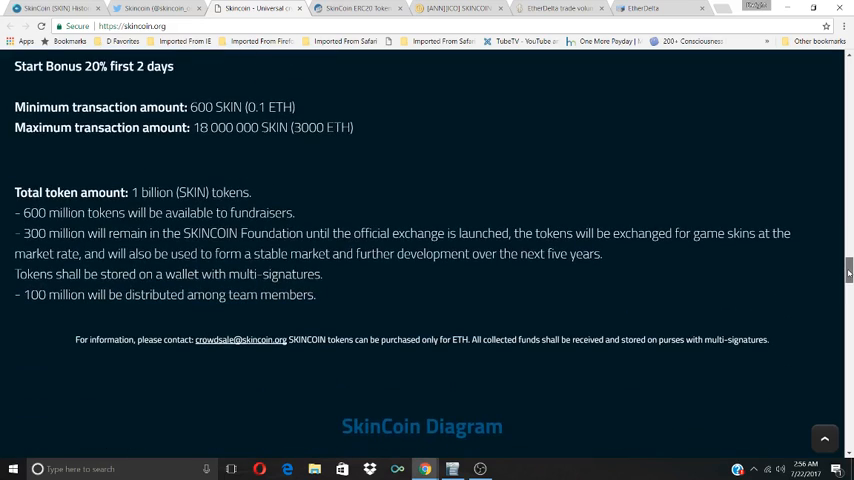
scroll(down, 3)
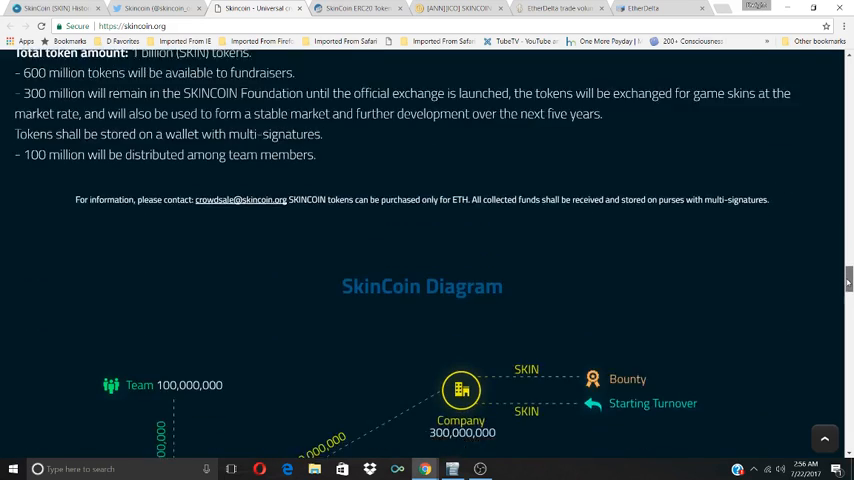
scroll(down, 3)
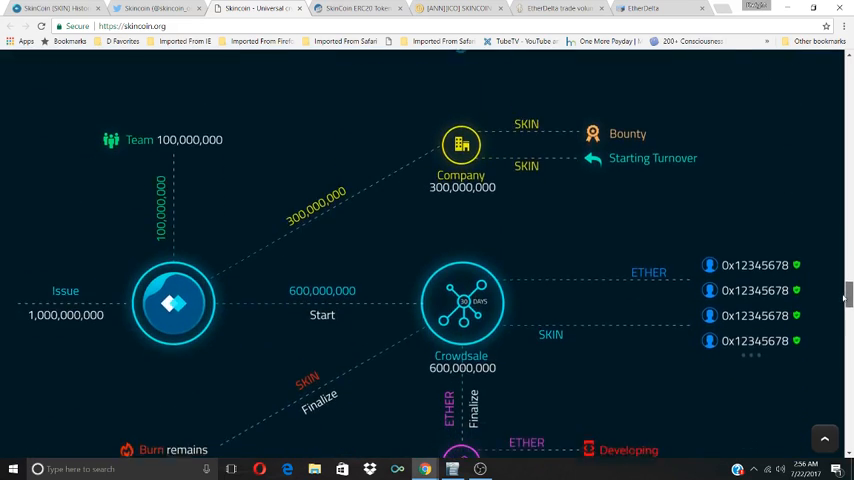
scroll(down, 3)
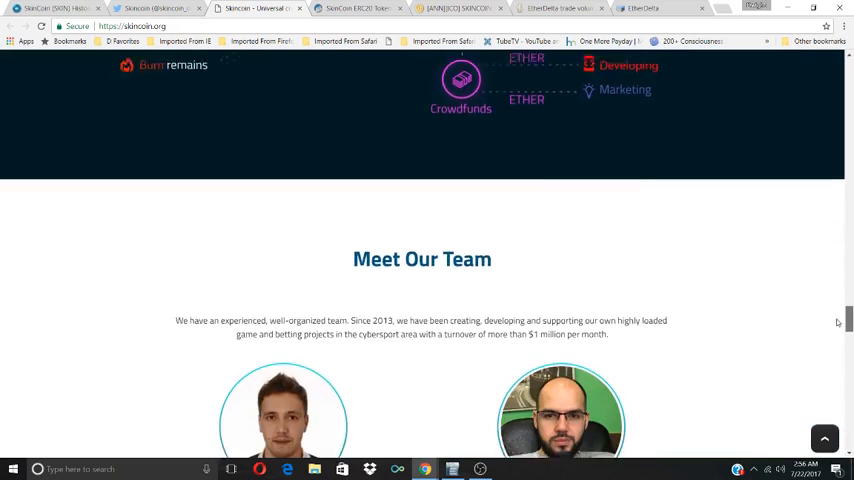
Browse the team profiles and select founder Alexey Zakharov's name.
scroll(down, 3)
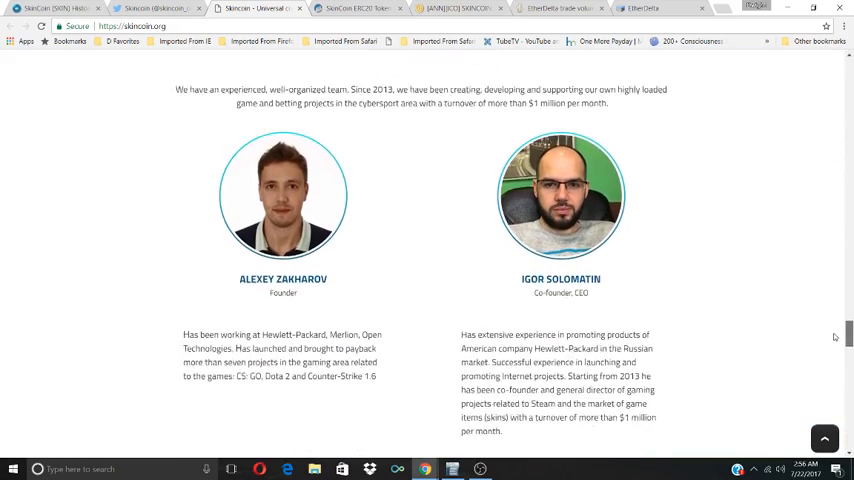
scroll(down, 3)
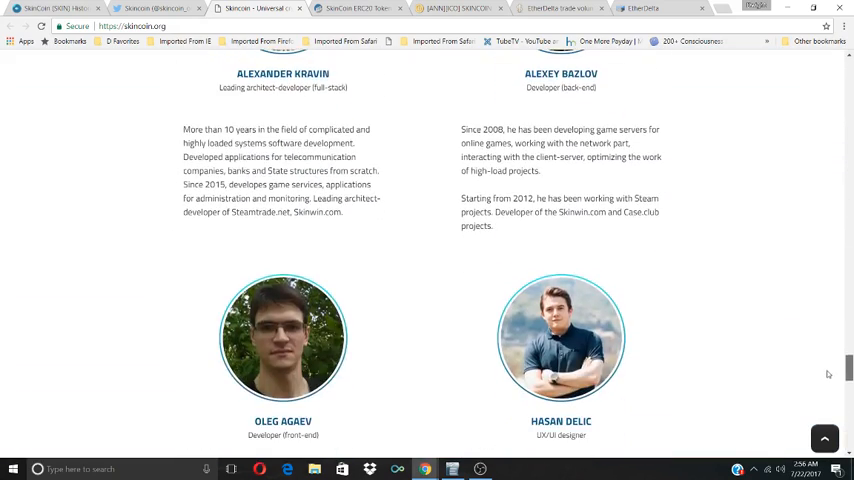
scroll(down, 3)
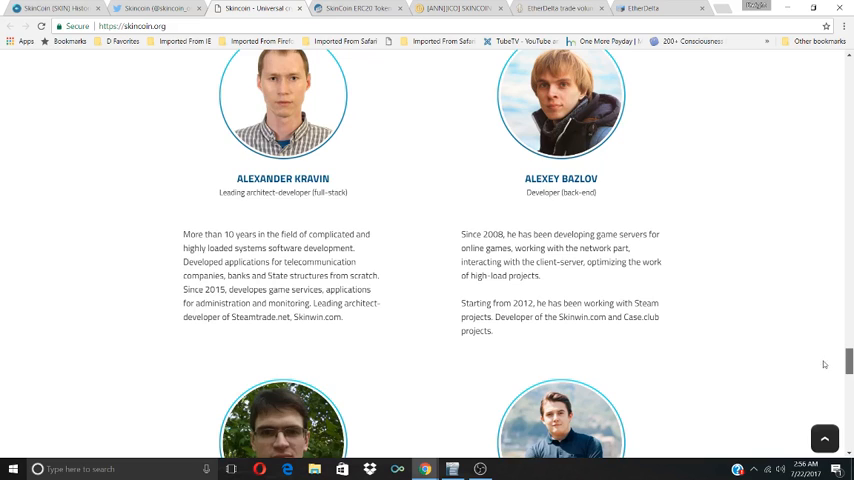
scroll(down, 3)
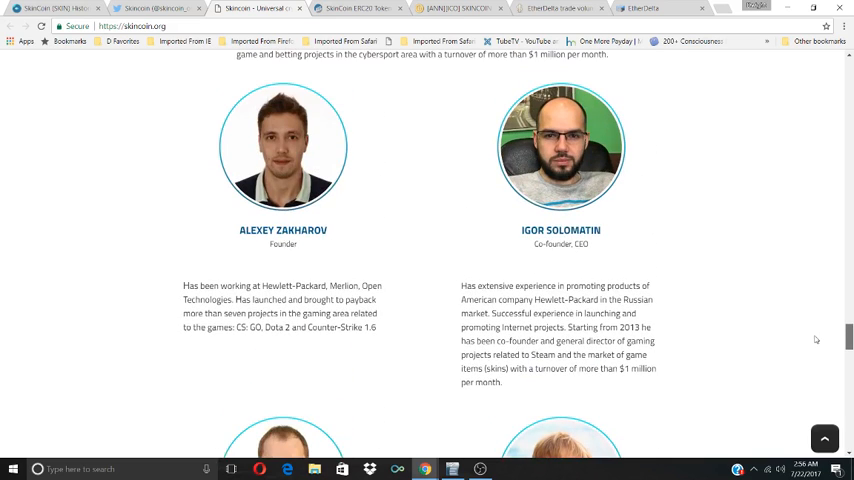
double_click(283, 230)
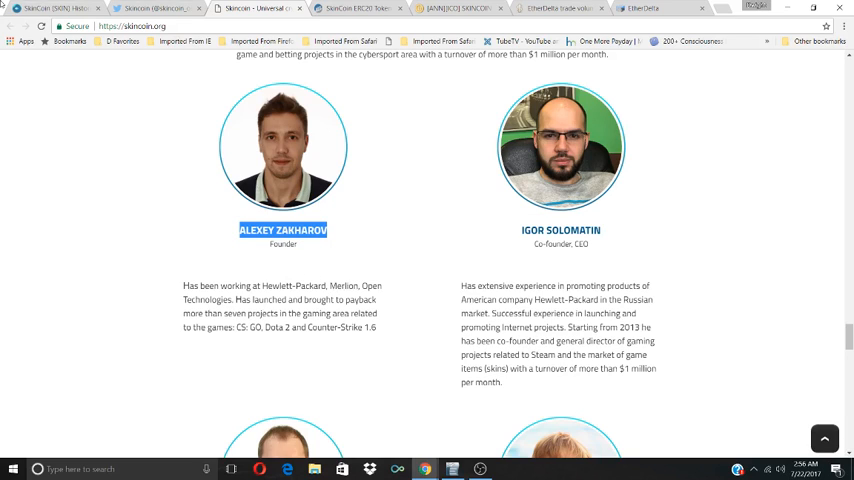
mouse_move(425, 353)
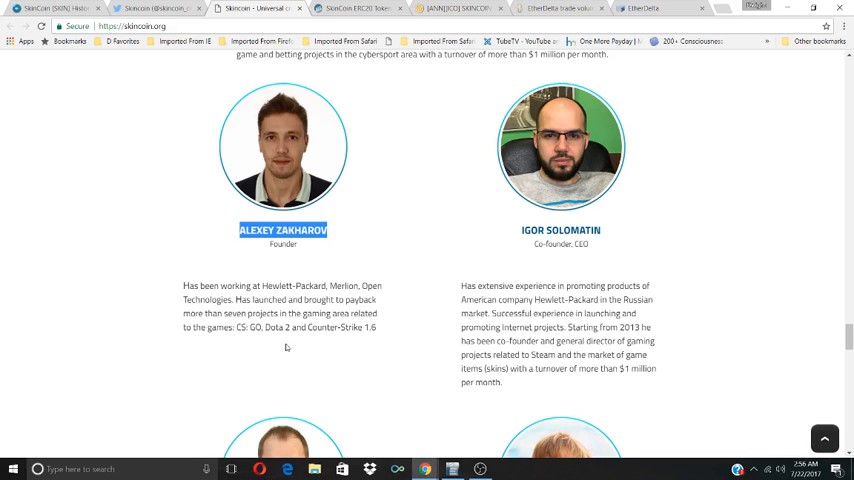
mouse_move(357, 341)
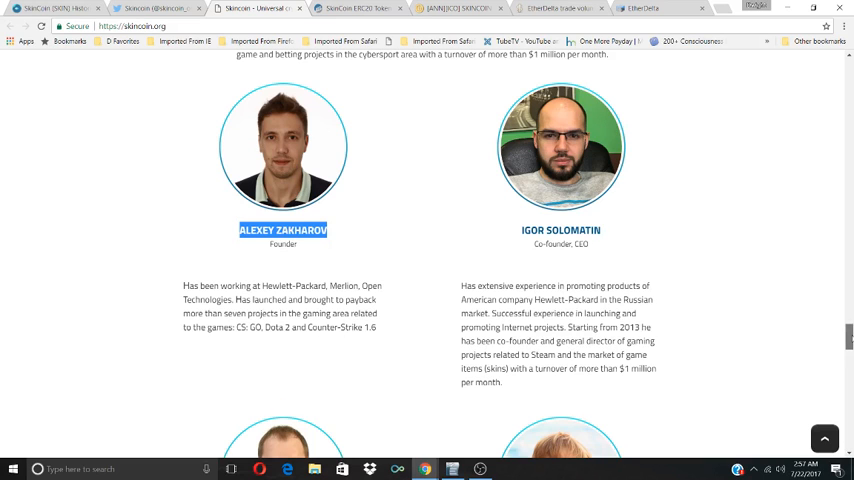
Scroll through the Advisory Board profiles to the Contacts section.
scroll(down, 3)
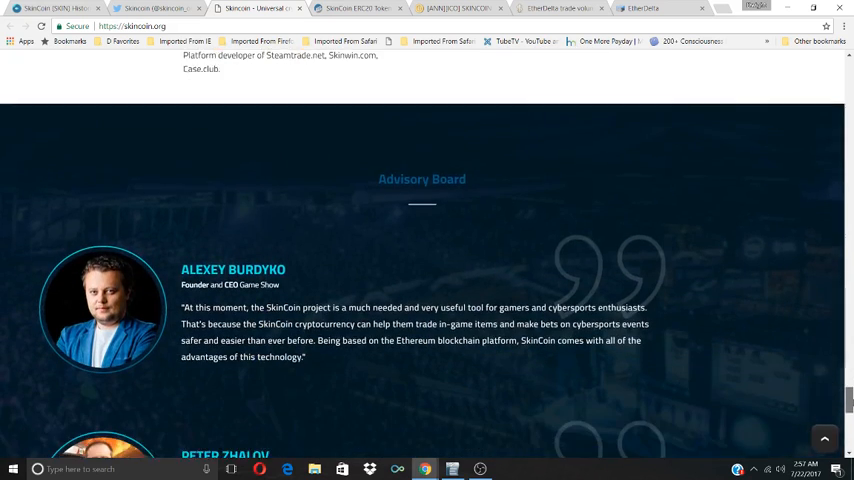
scroll(down, 3)
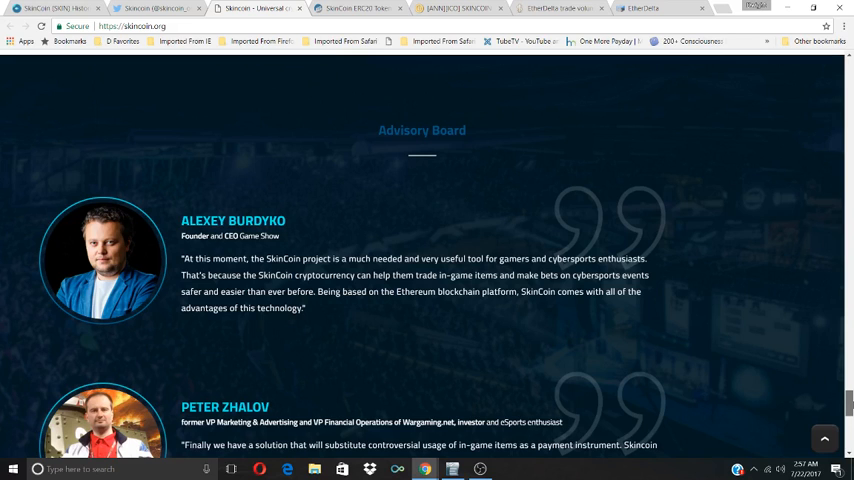
scroll(down, 3)
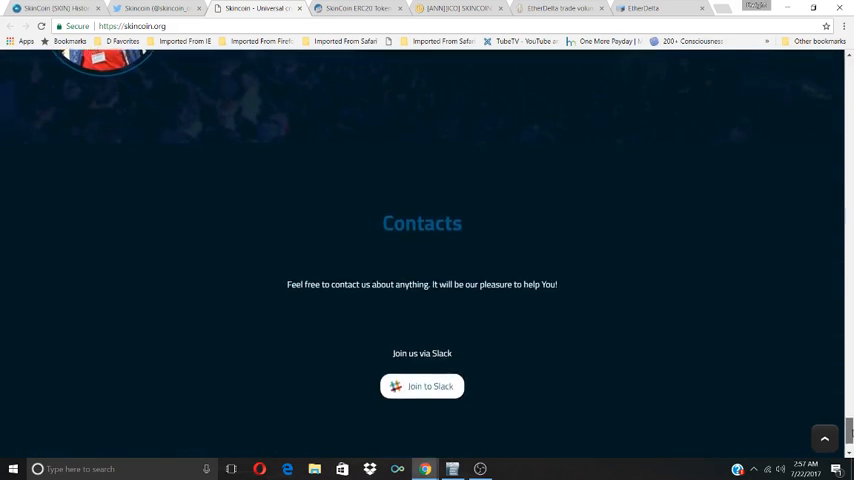
Scroll down to the Contacts section with the Join to Slack button.
scroll(down, 3)
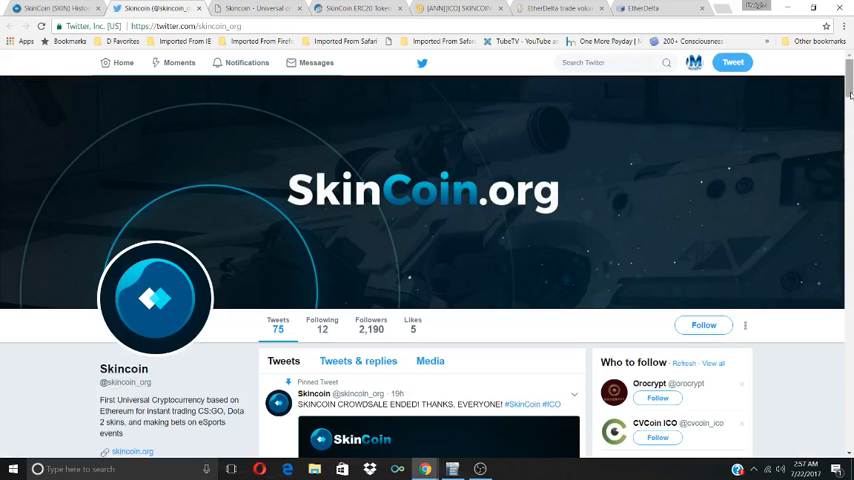
Scroll the SkinCoin Twitter profile to its bio and Joined May 2017 date.
scroll(down, 3)
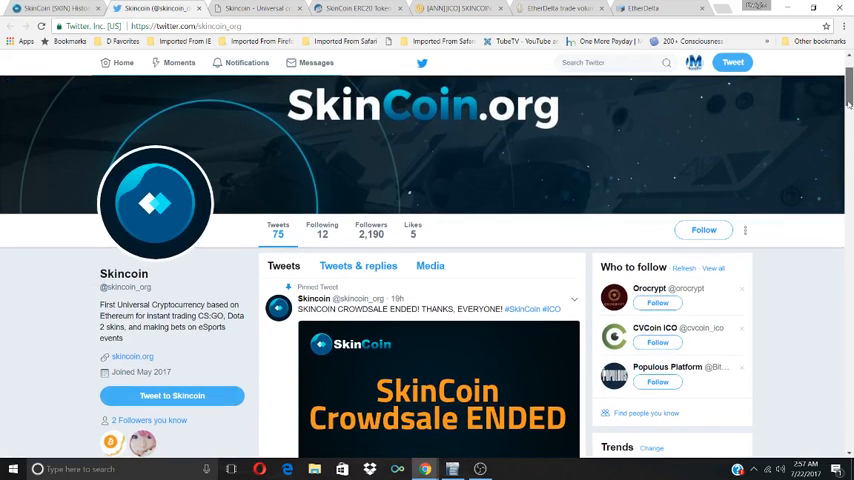
scroll(down, 3)
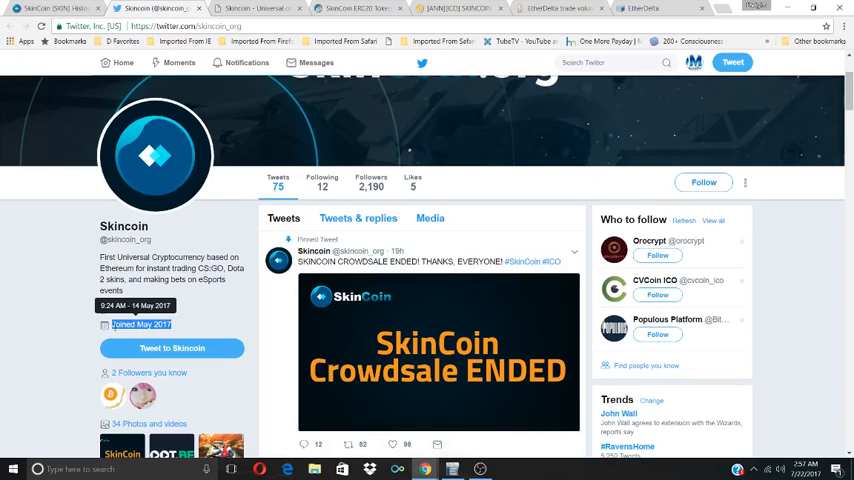
mouse_move(184, 308)
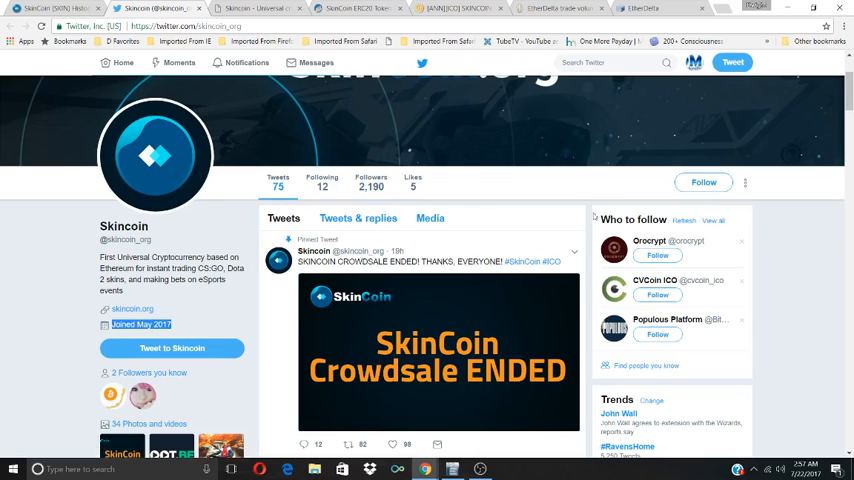
Return to skincoin.org and follow its Facebook icon to SkinCoin's page.
click(255, 8)
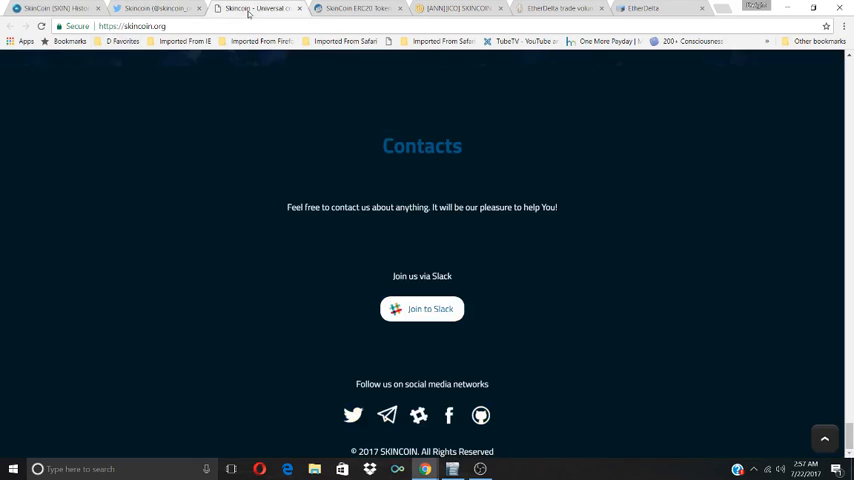
click(448, 415)
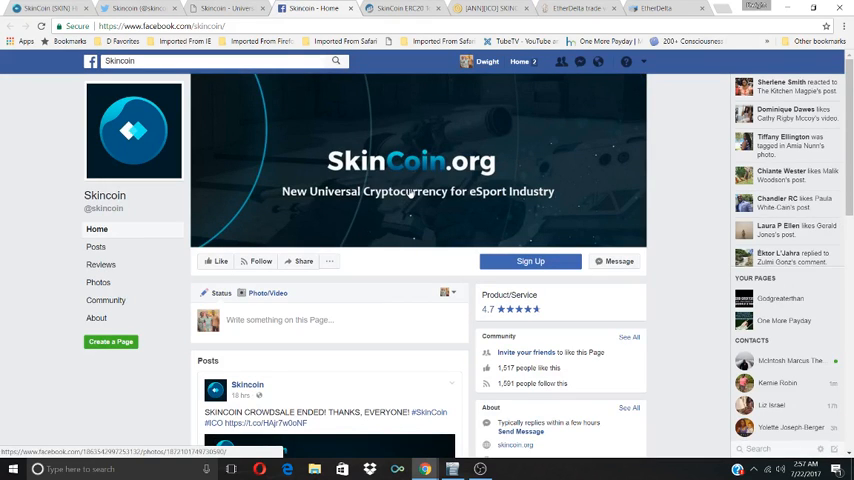
Scroll SkinCoin's Facebook page to its 1,591 followers count, then go back to skincoin.org.
scroll(down, 3)
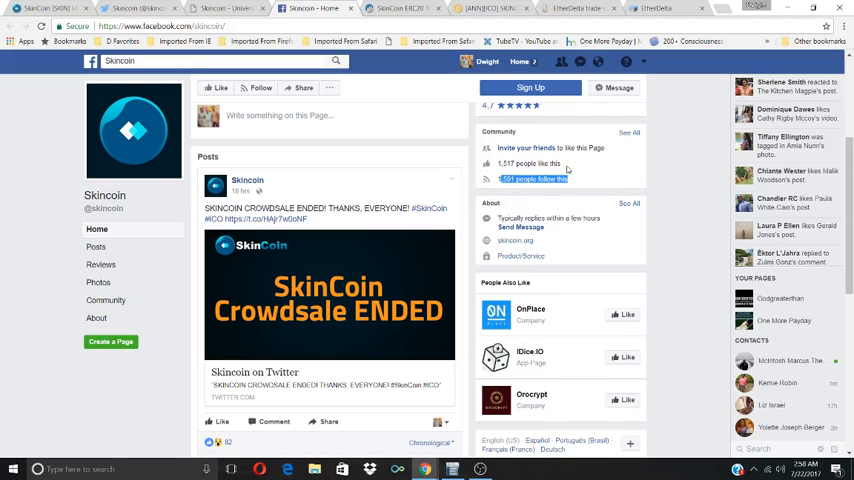
click(225, 9)
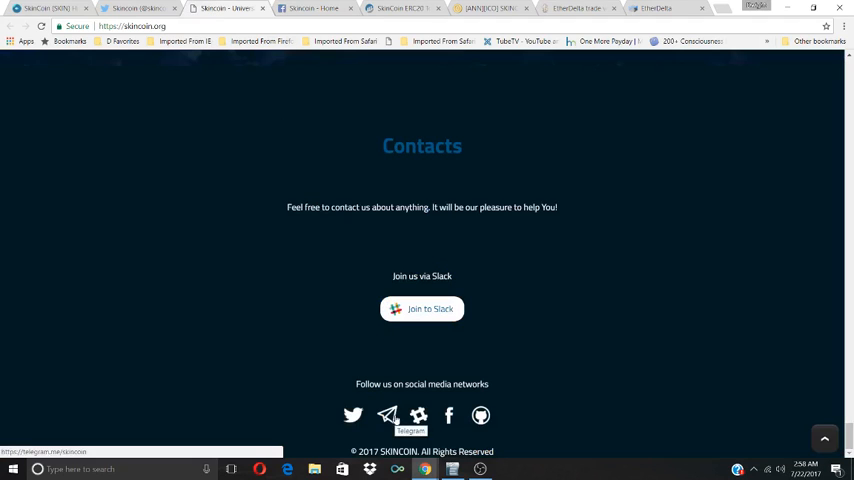
mouse_move(481, 416)
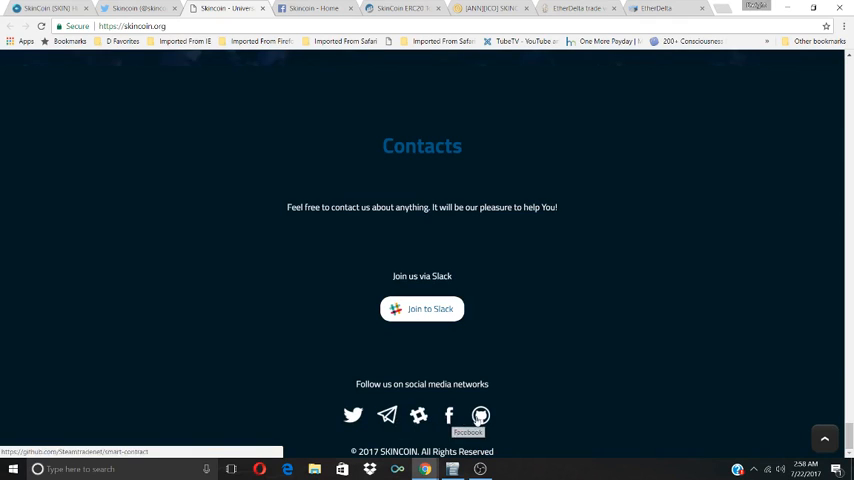
mouse_move(418, 415)
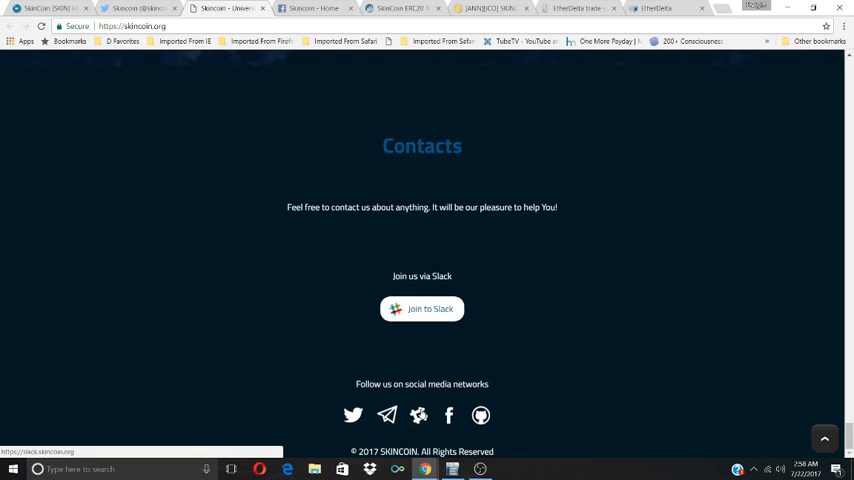
Check skincoin.org's Telegram, GitHub and Slack links, then return to SkinCoin's Facebook page.
click(421, 308)
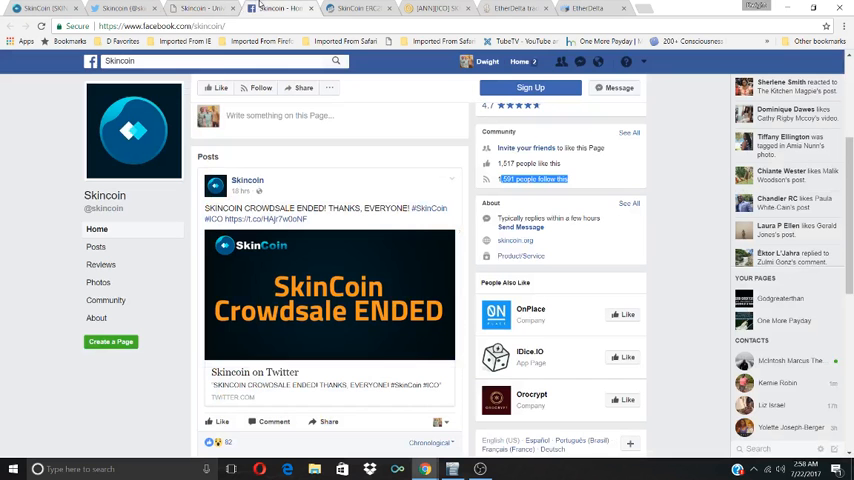
Switch to the Bitcointalk [ANN][ICO] SKINCOIN announcement thread.
click(355, 8)
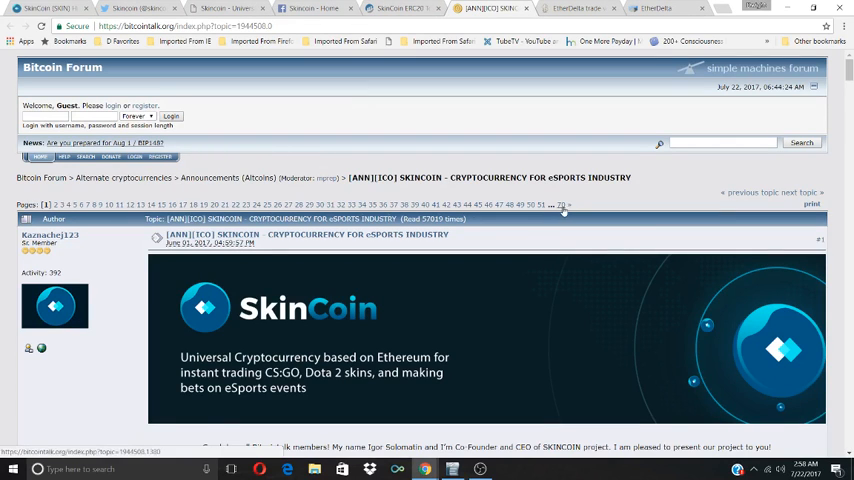
Read the SkinCoin thread's vision and token distribution, then check Etherscan and the Twitter profile.
scroll(down, 3)
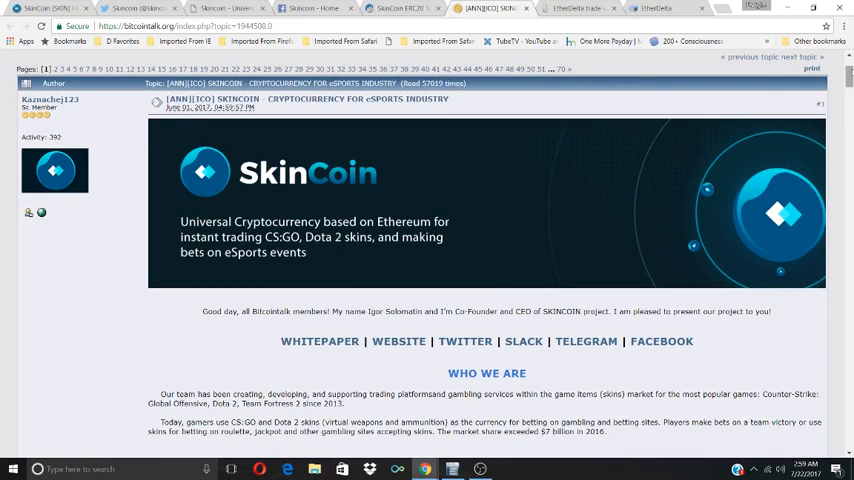
scroll(down, 3)
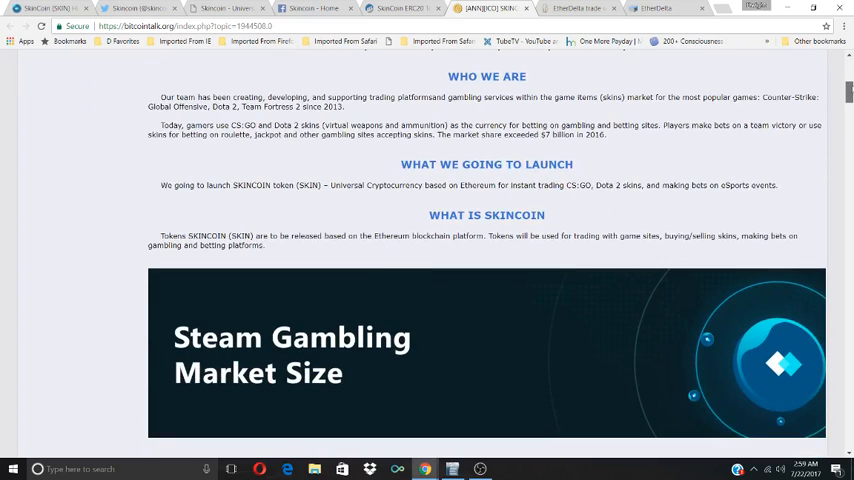
scroll(down, 3)
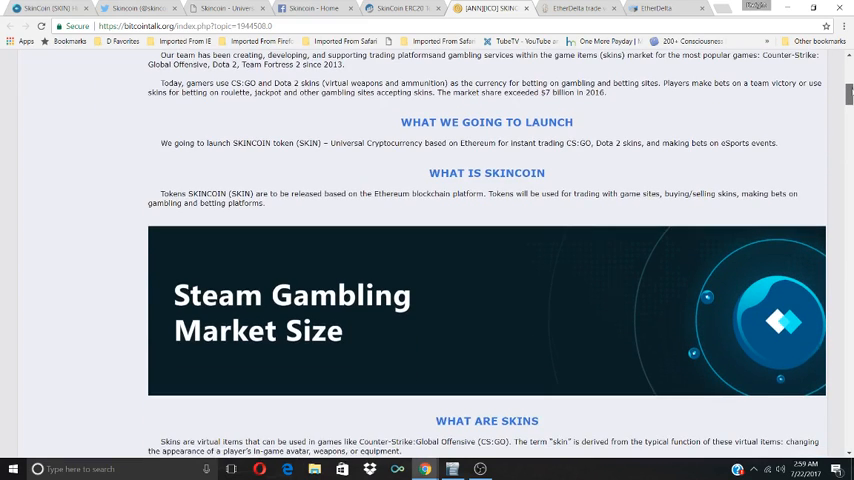
scroll(down, 3)
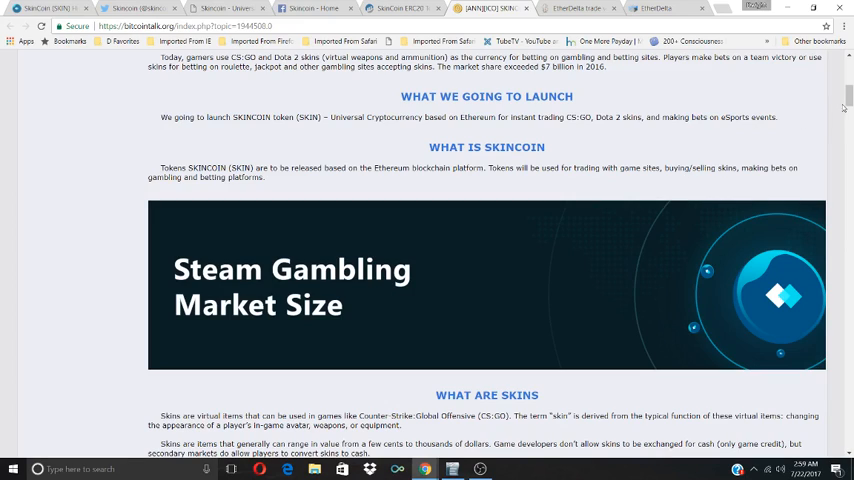
scroll(down, 3)
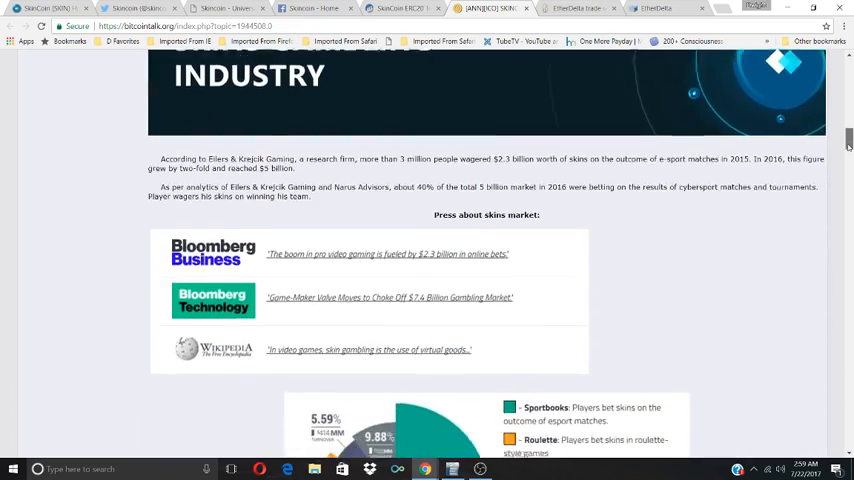
scroll(down, 3)
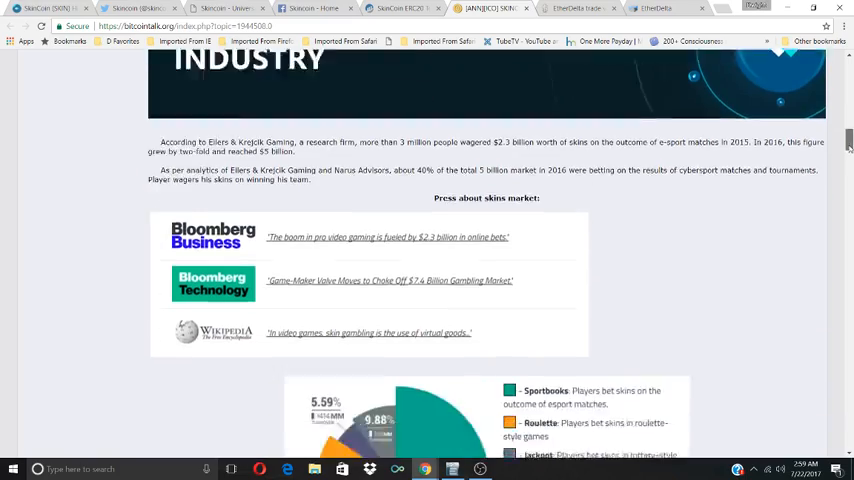
scroll(down, 3)
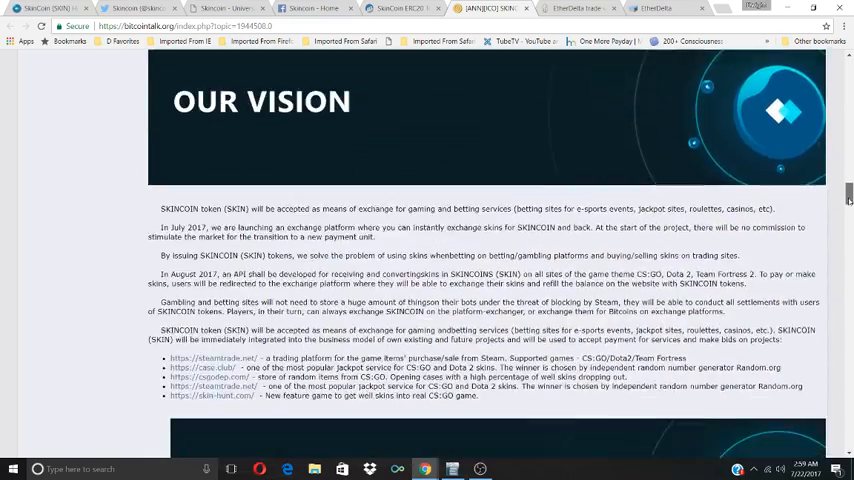
scroll(down, 3)
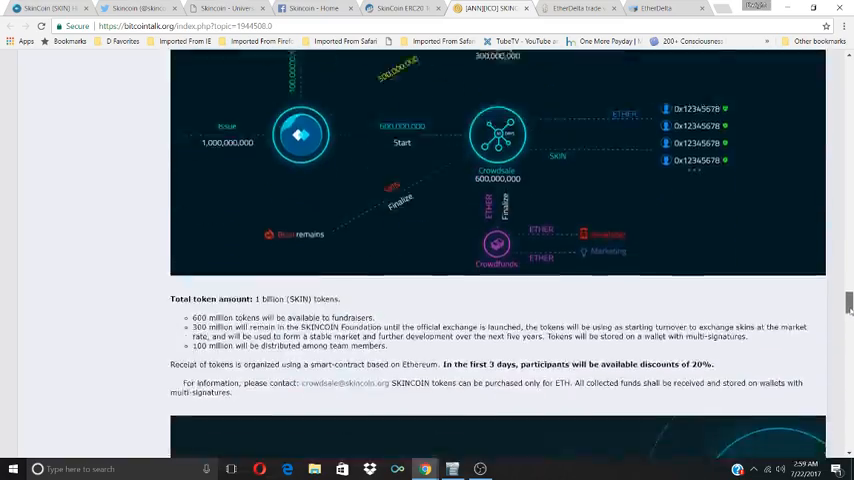
scroll(down, 3)
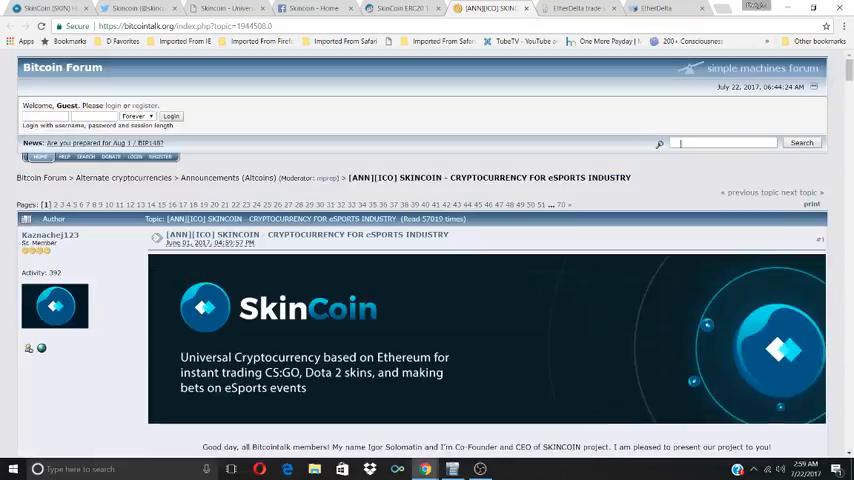
click(577, 8)
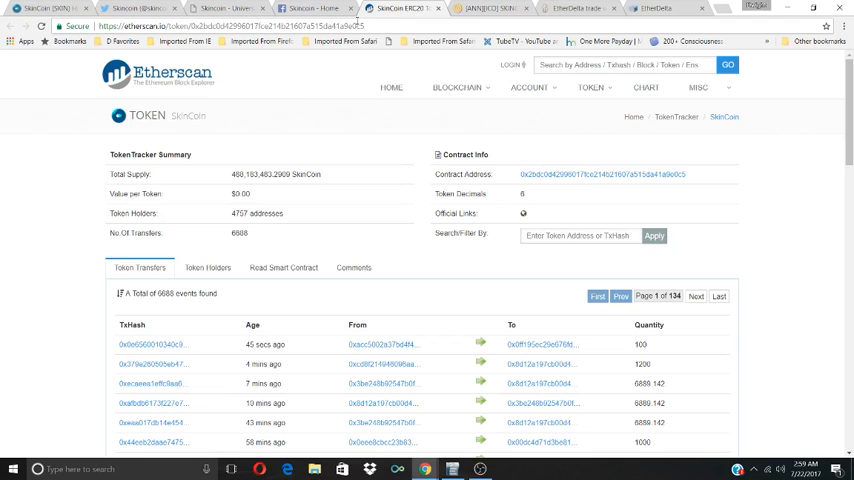
click(145, 8)
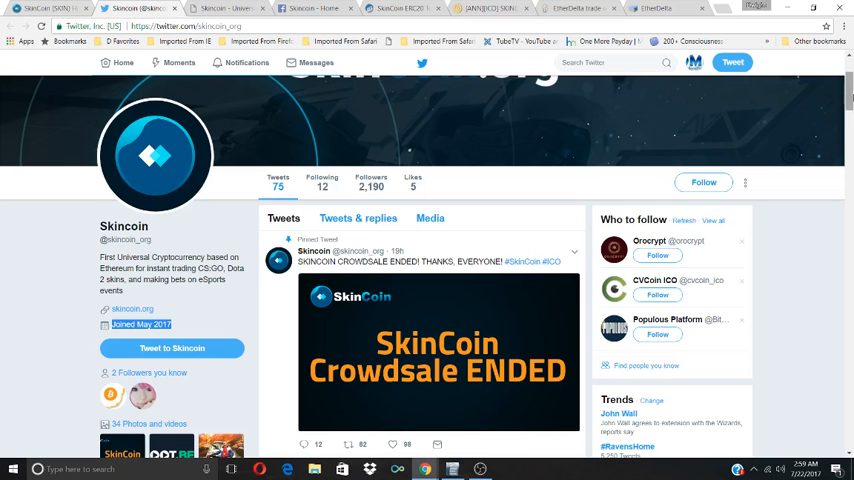
Scroll Skincoin's Twitter timeline down to the older ICO and Loot.bet tweets.
scroll(down, 3)
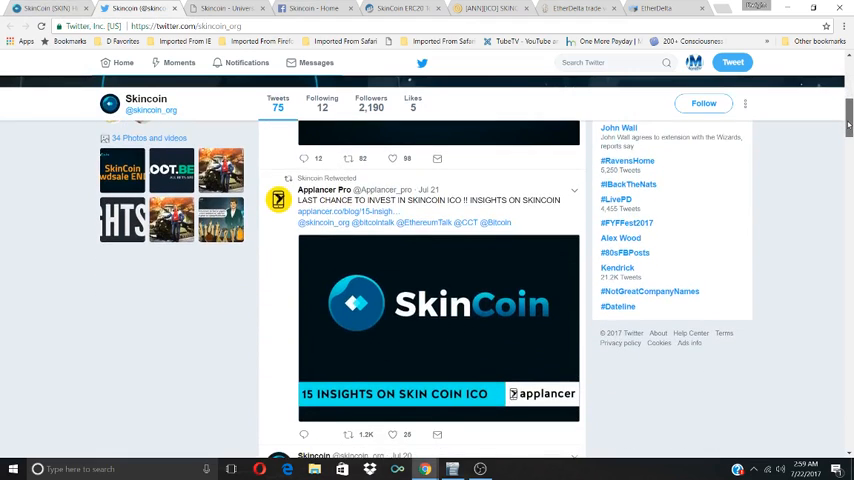
scroll(down, 3)
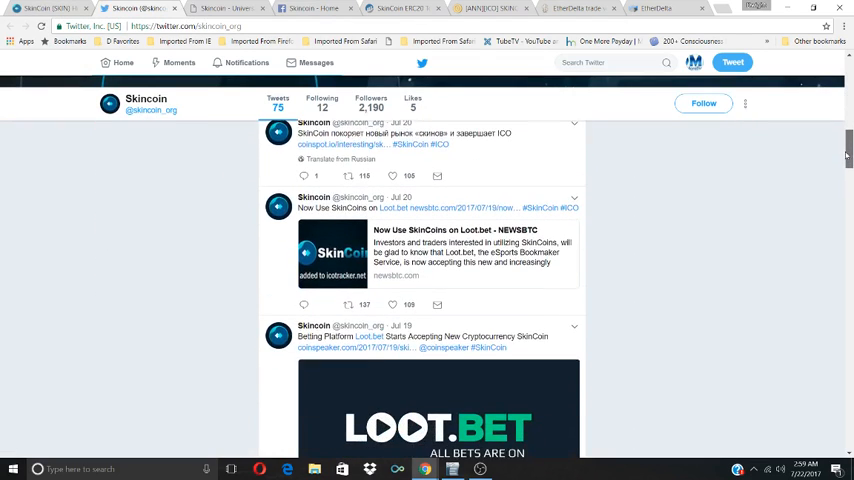
scroll(down, 3)
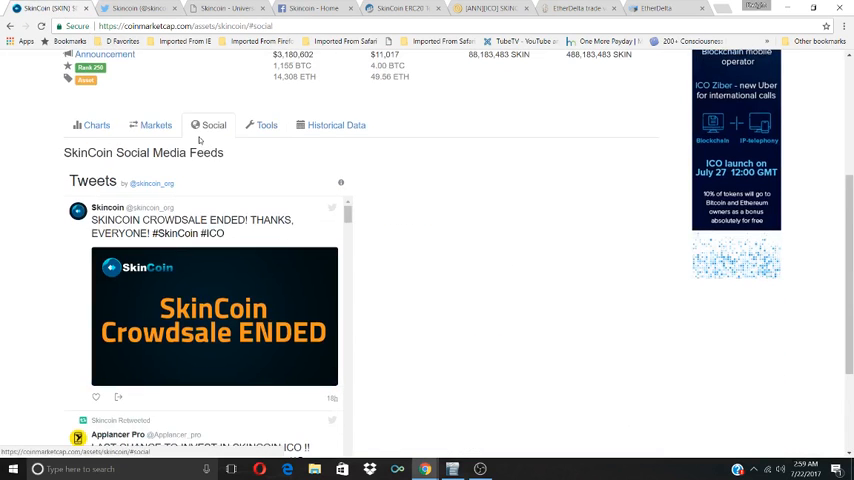
Show SkinCoin's Markets section, listing EtherDelta's SKIN/ETH pair with 100% of volume.
click(155, 124)
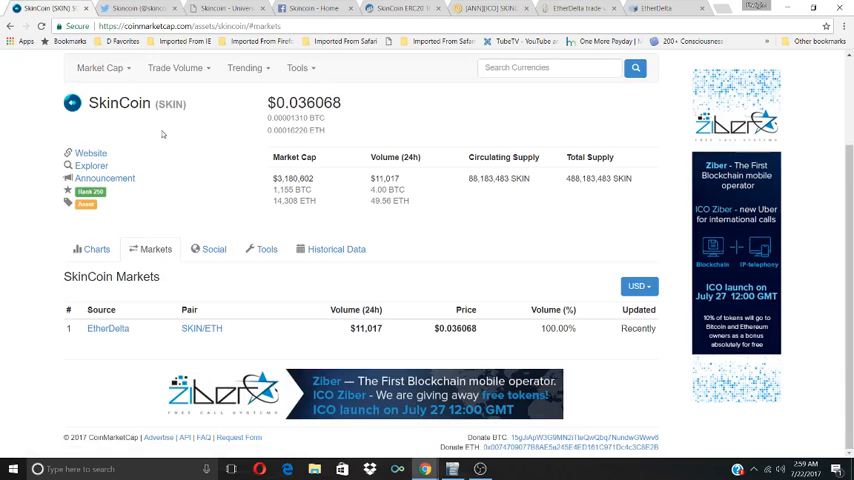
mouse_move(547, 19)
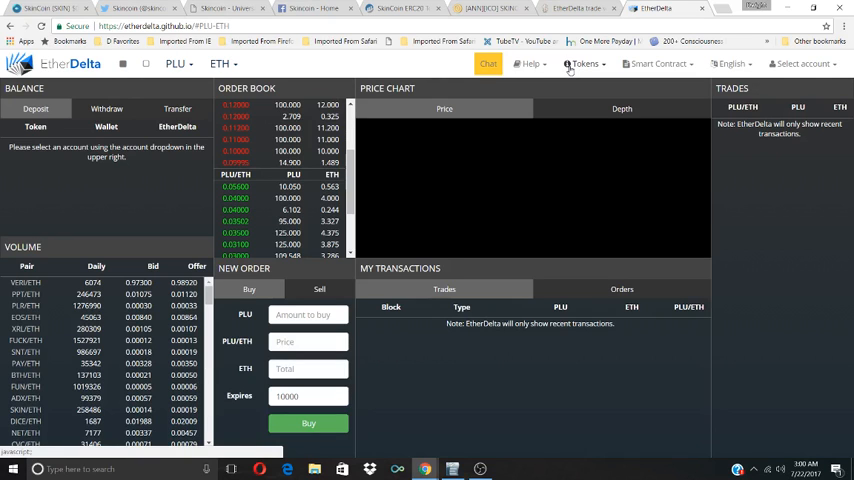
Pick SKIN from EtherDelta's Tokens dropdown list.
click(584, 63)
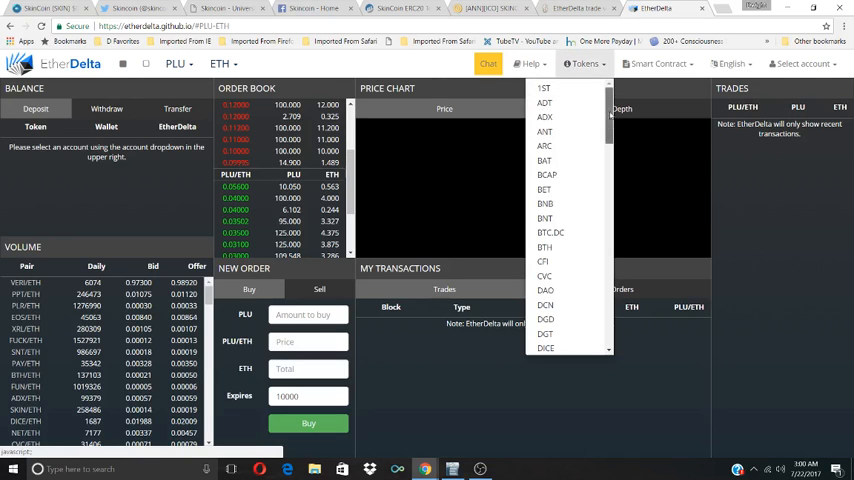
scroll(down, 3)
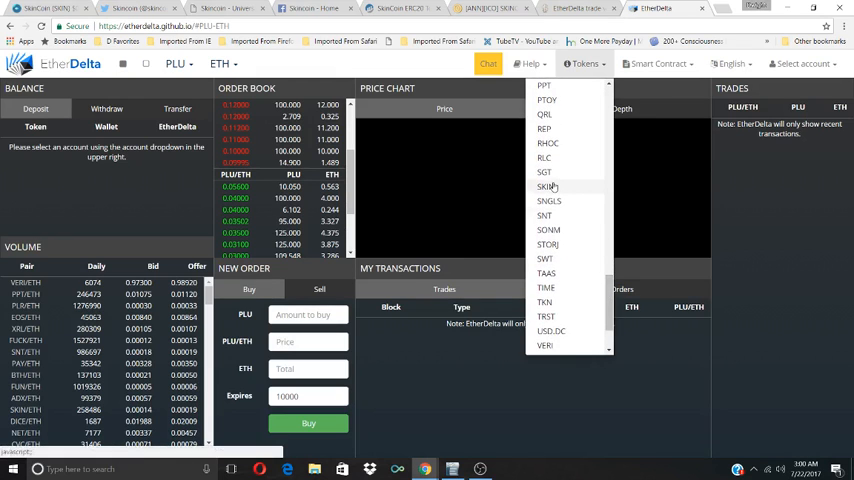
click(547, 187)
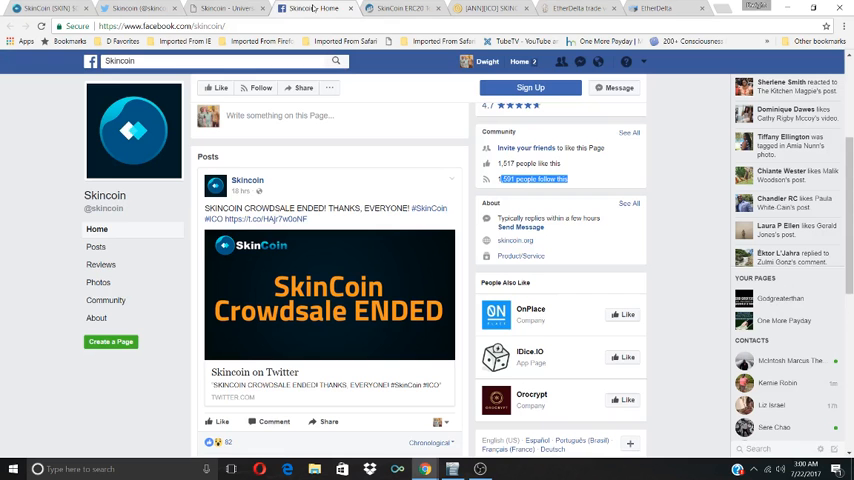
Switch to the Skincoin Facebook page with 1,517 likes and 1,591 followers.
click(140, 8)
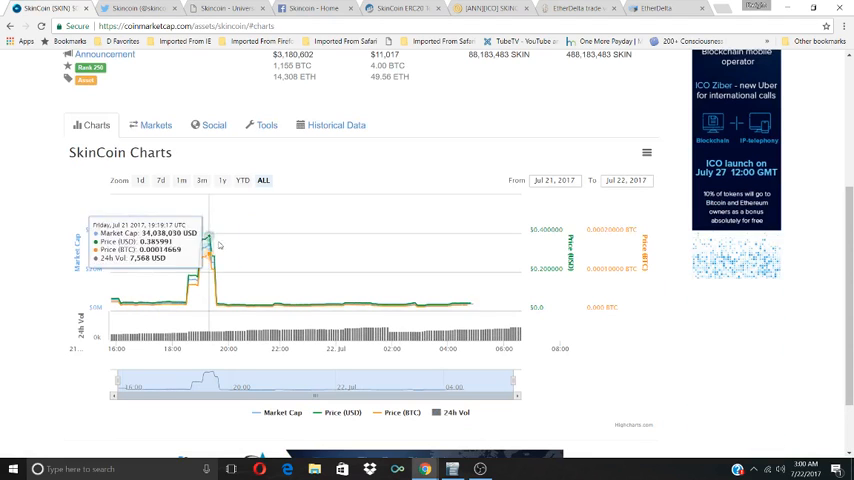
mouse_move(474, 304)
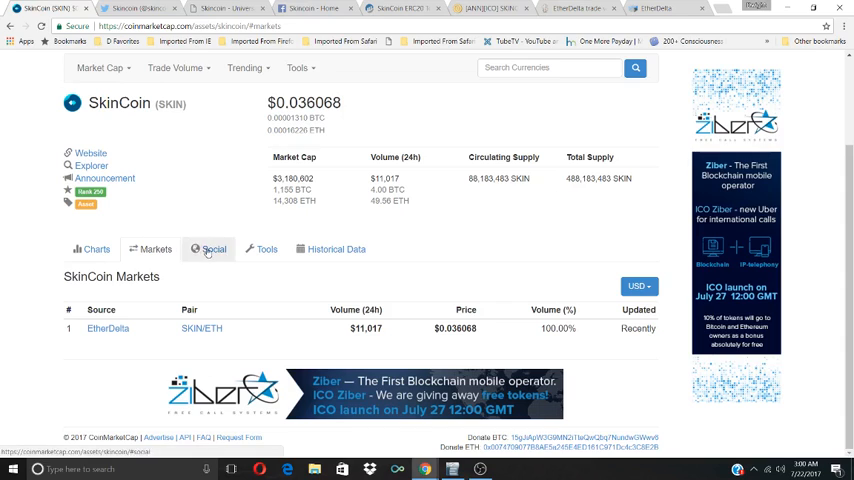
Cycle through SkinCoin's Tools, Markets, Charts and Social sections, ending on Historical Data (Jun 22–Jul 22, 2017).
click(266, 249)
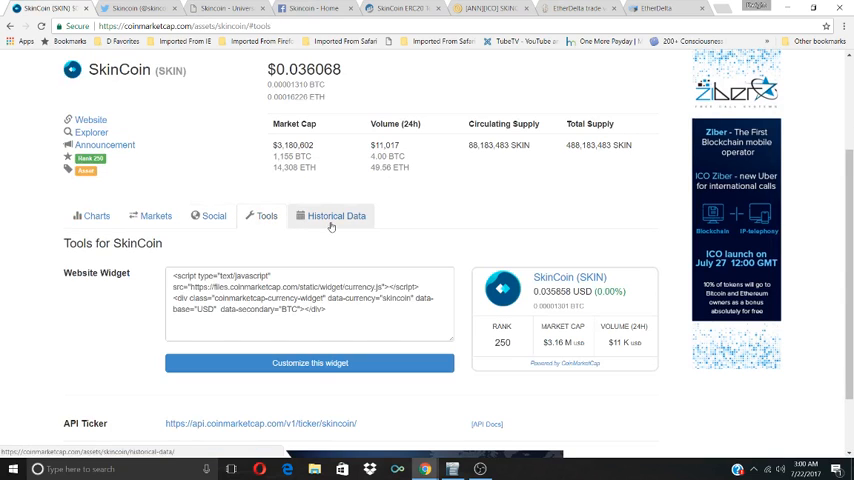
click(336, 215)
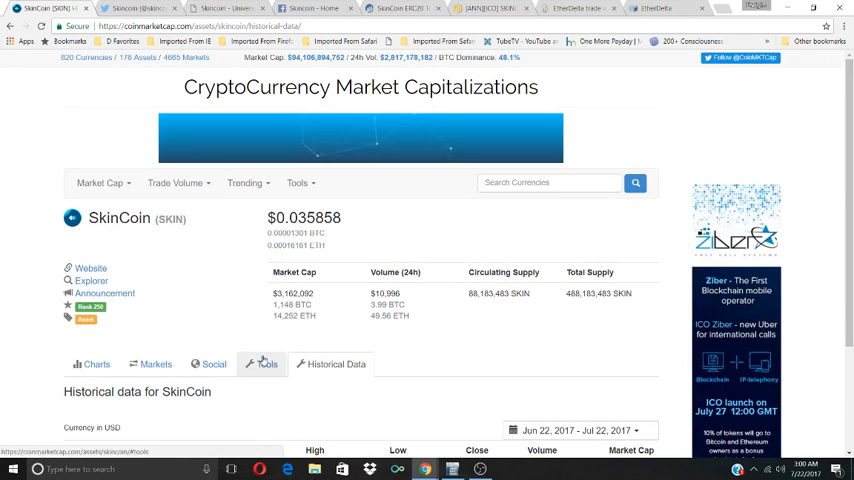
click(266, 363)
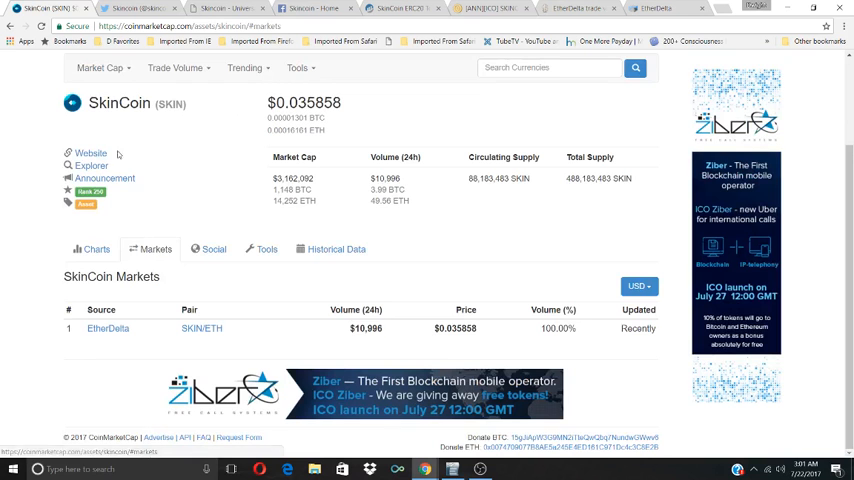
click(96, 249)
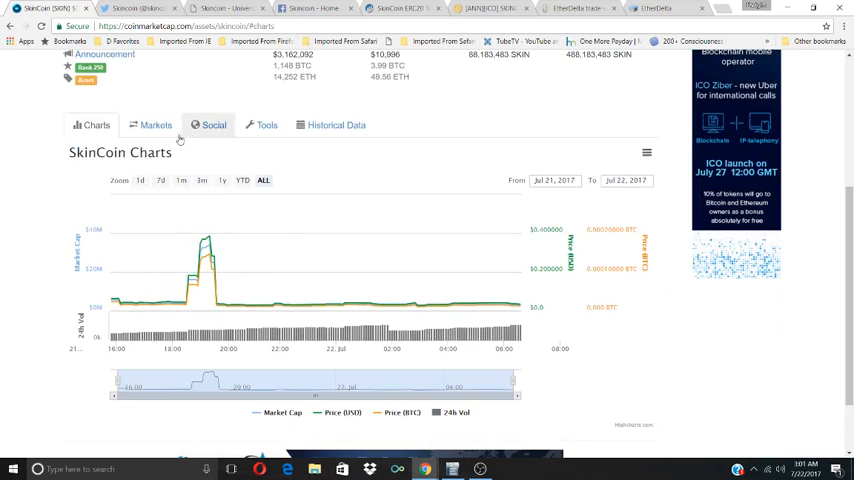
click(213, 125)
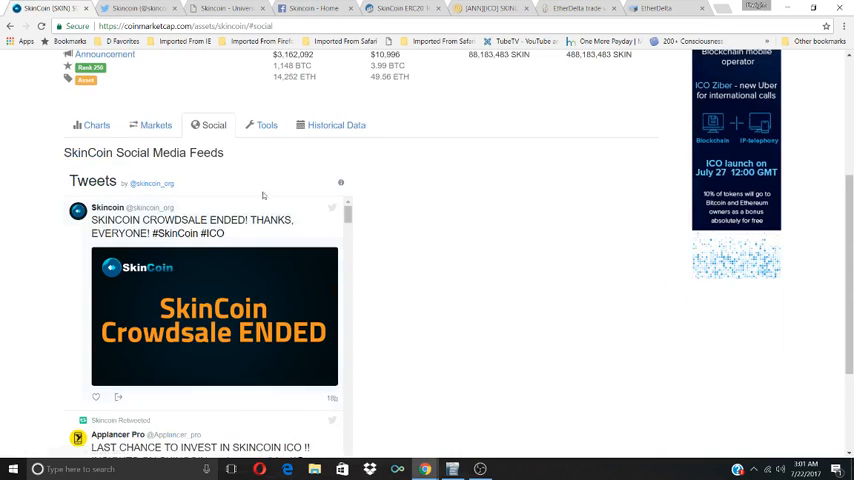
click(266, 129)
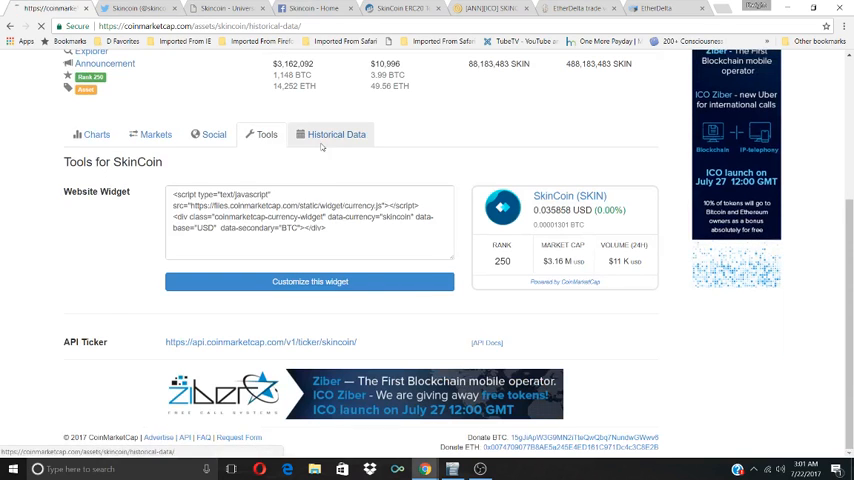
scroll(up, 3)
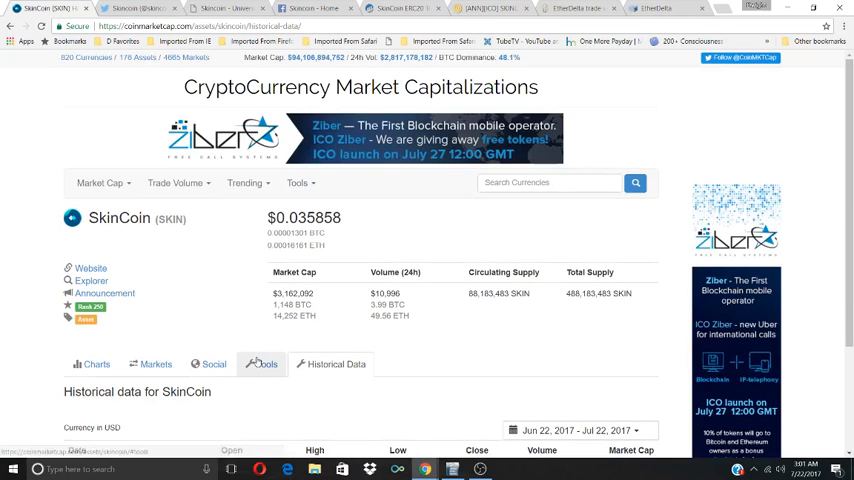